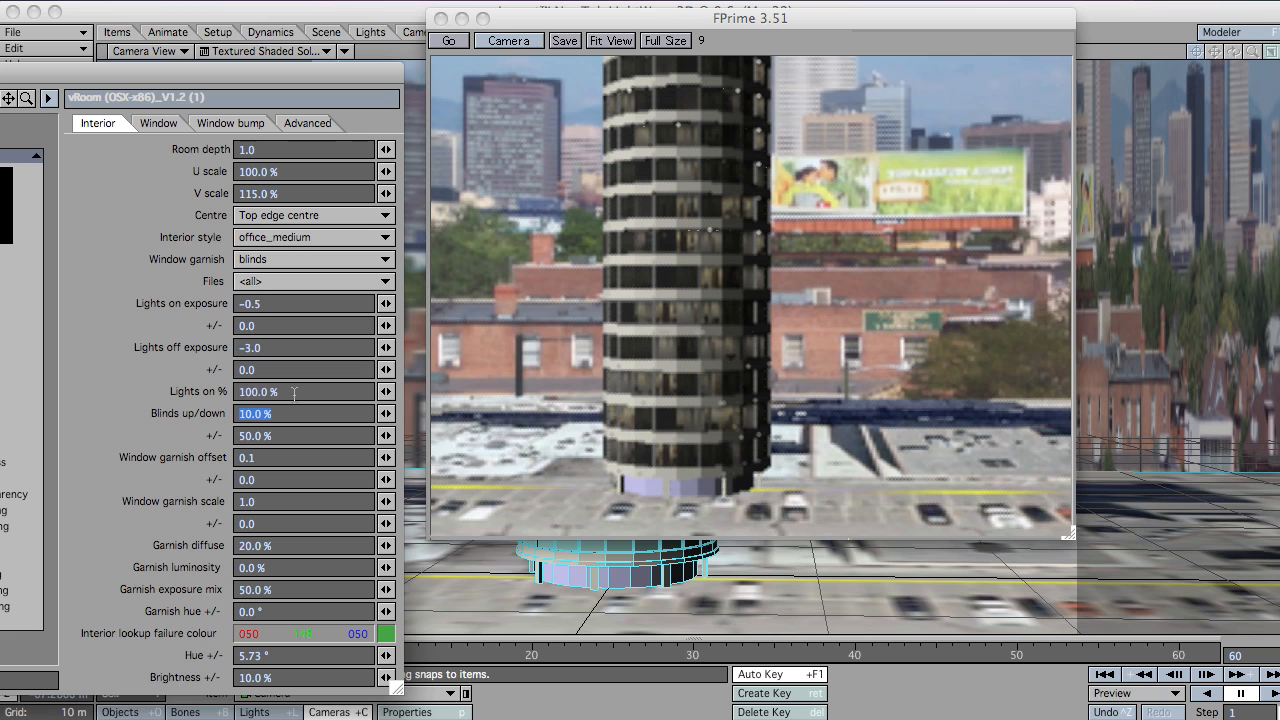
- Start the FPrime preview of the vRoom tower with 10% blinds and reposition its window
{"action": "left_click", "coordinate": [448, 40]}
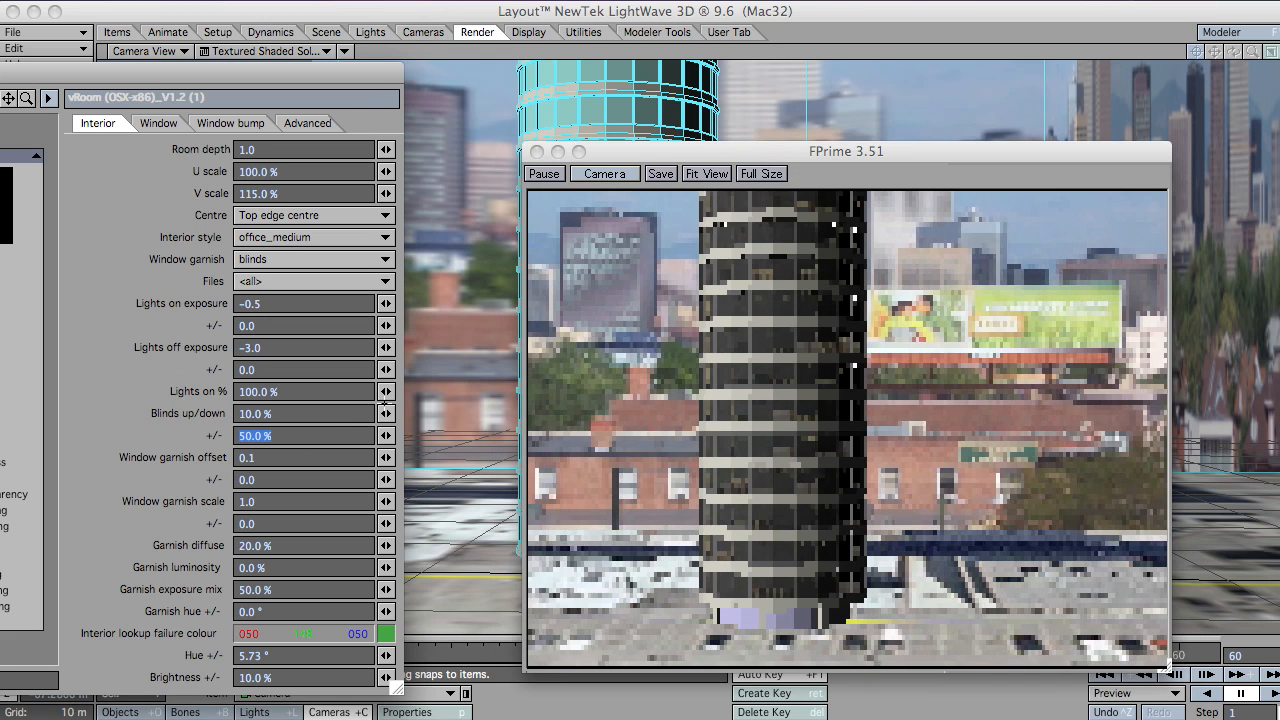
{"action": "left_click_drag", "start_coordinate": [845, 151], "coordinate": [812, 85]}
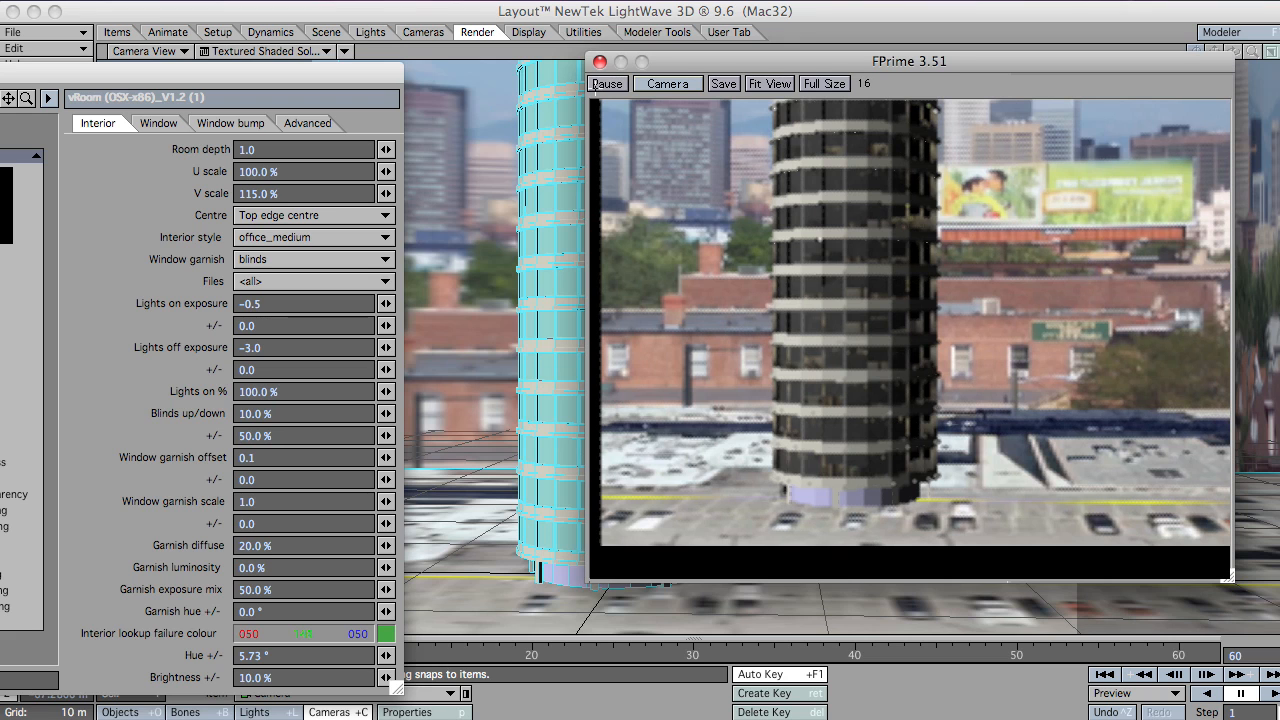
- Add a Gradient node to the windows surface network, driving vRoom Blinds up/down
{"action": "left_click", "coordinate": [607, 83]}
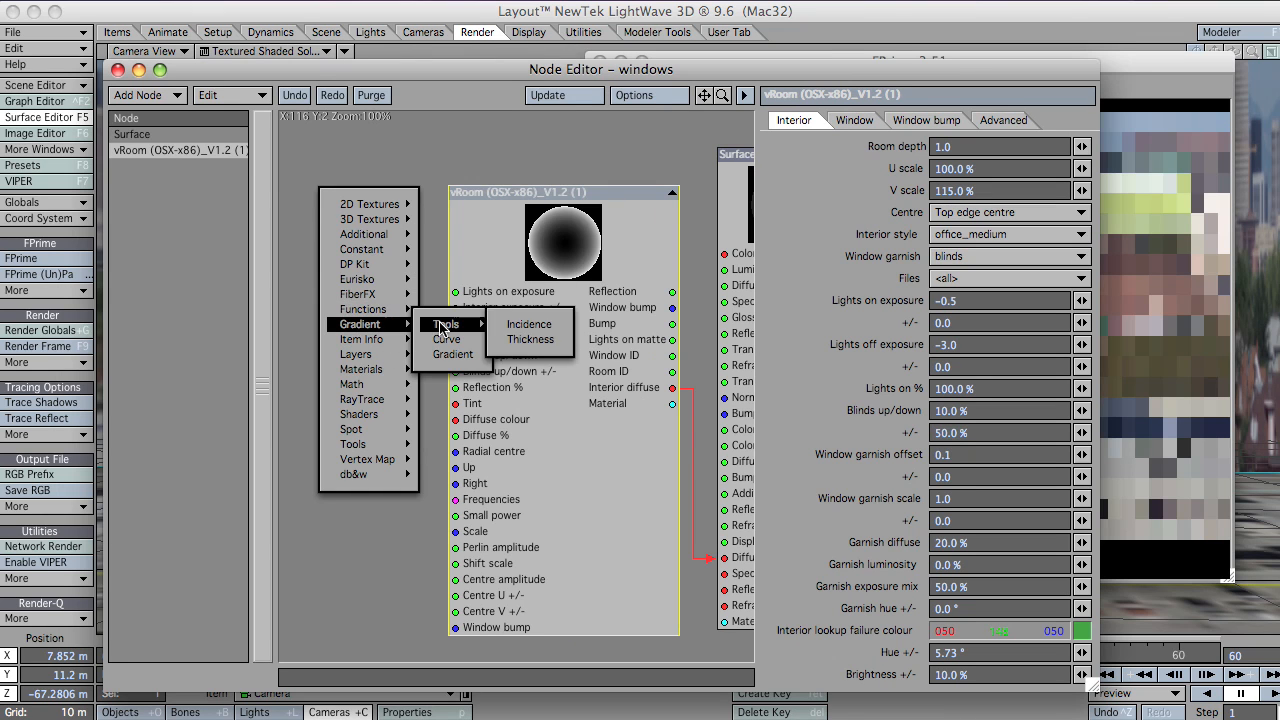
{"action": "left_click", "coordinate": [453, 337]}
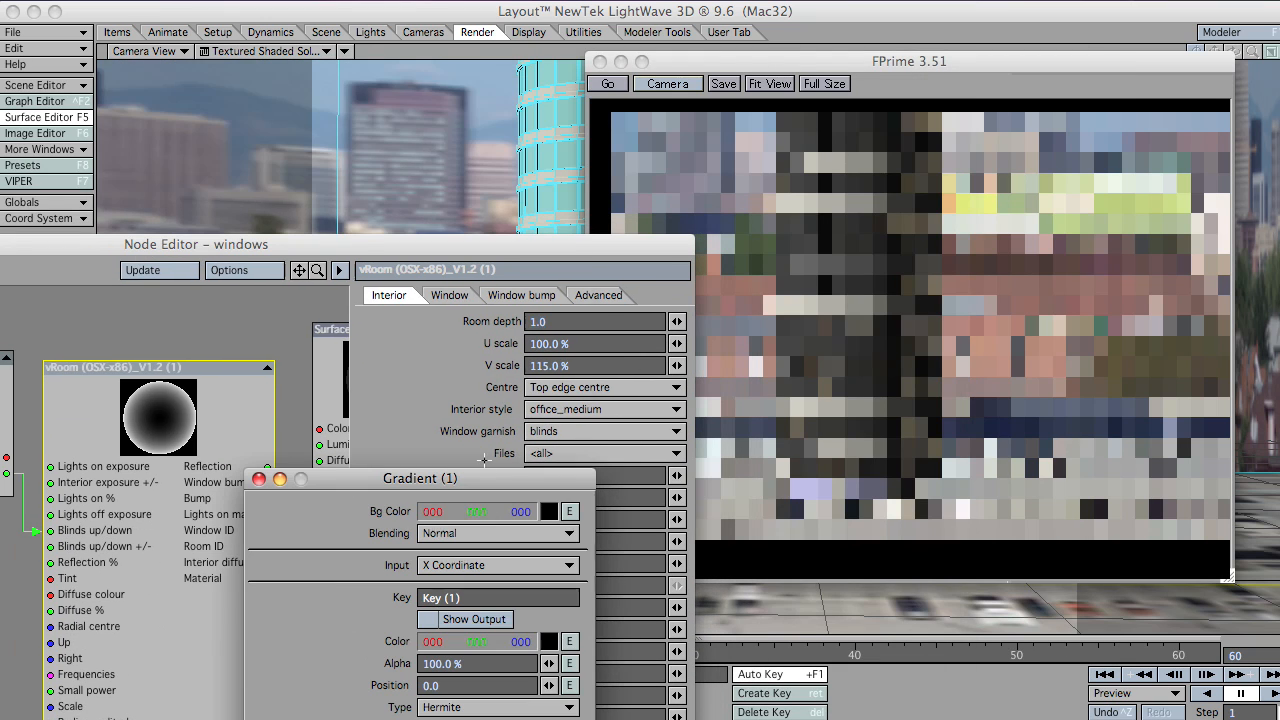
{"action": "left_click_drag", "start_coordinate": [420, 478], "coordinate": [293, 22]}
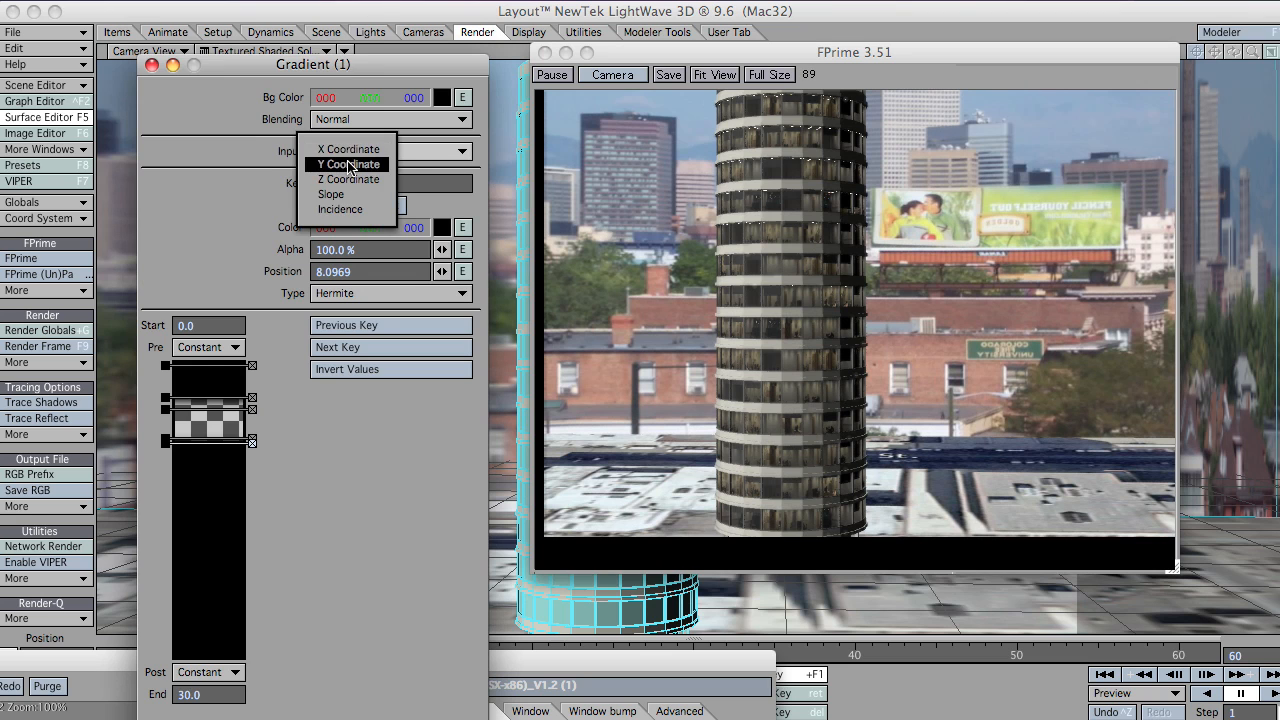
- Base the blinds Gradient on Y Coordinate so blinds vary by floor
{"action": "left_click", "coordinate": [348, 164]}
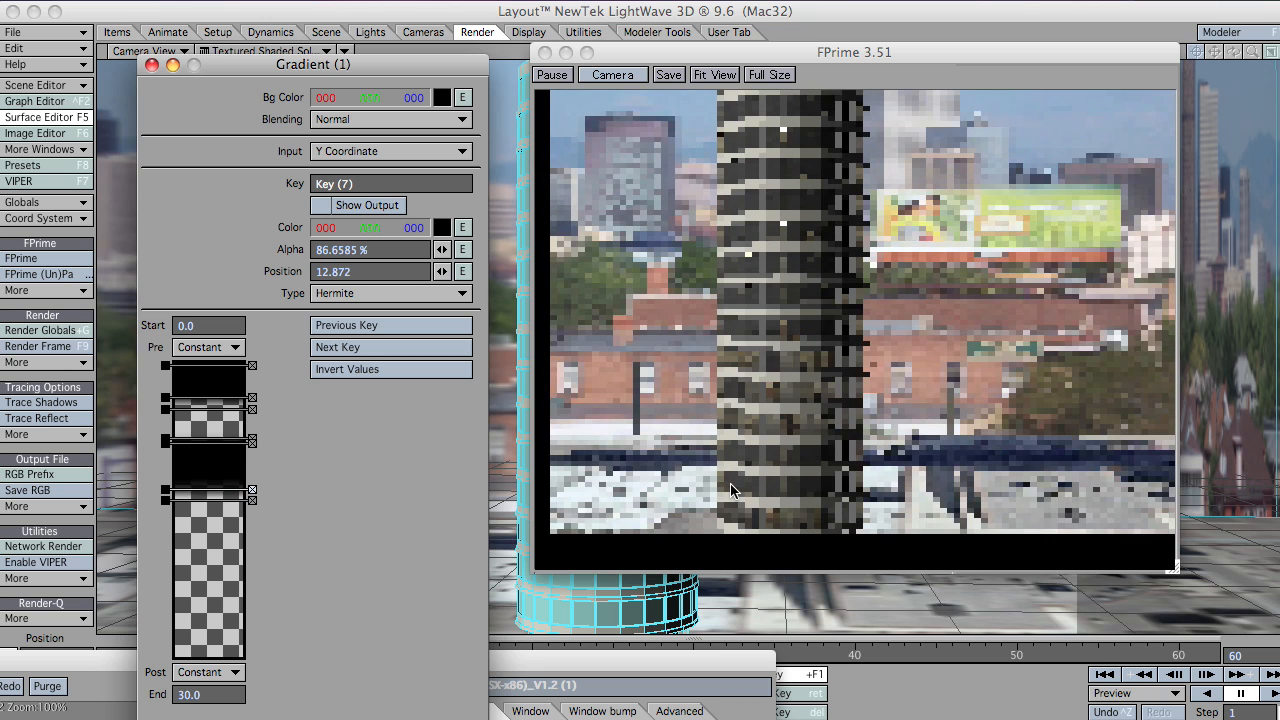
{"action": "mouse_move", "coordinate": [950, 157]}
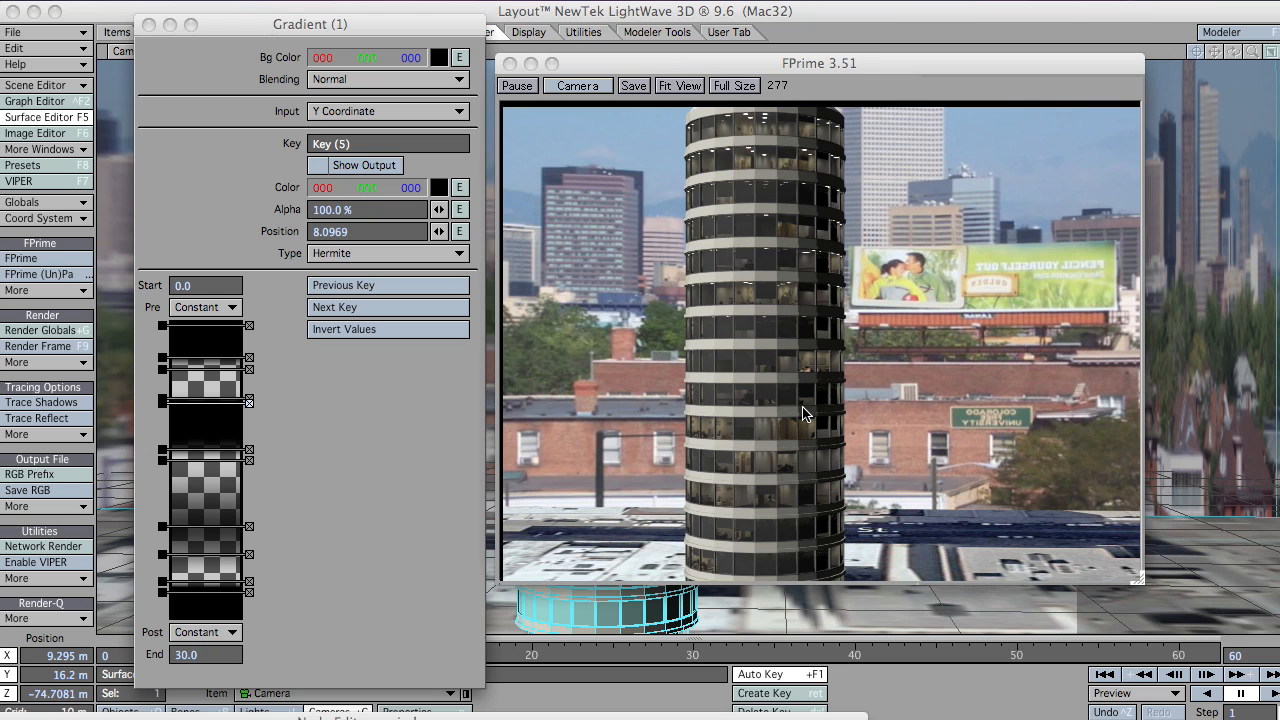
{"action": "mouse_move", "coordinate": [642, 408]}
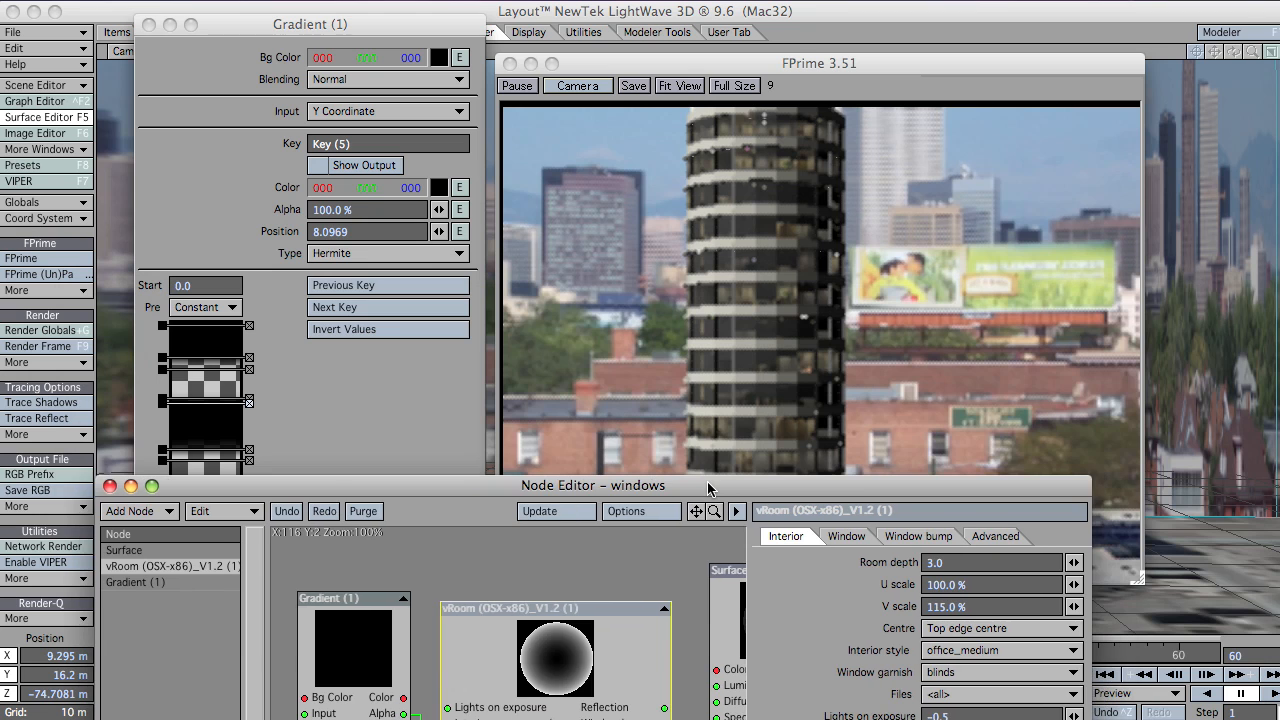
- Show Gradient (2)'s settings and place them beside Gradient (1)'s panel
{"action": "left_click_drag", "start_coordinate": [592, 485], "coordinate": [717, 300]}
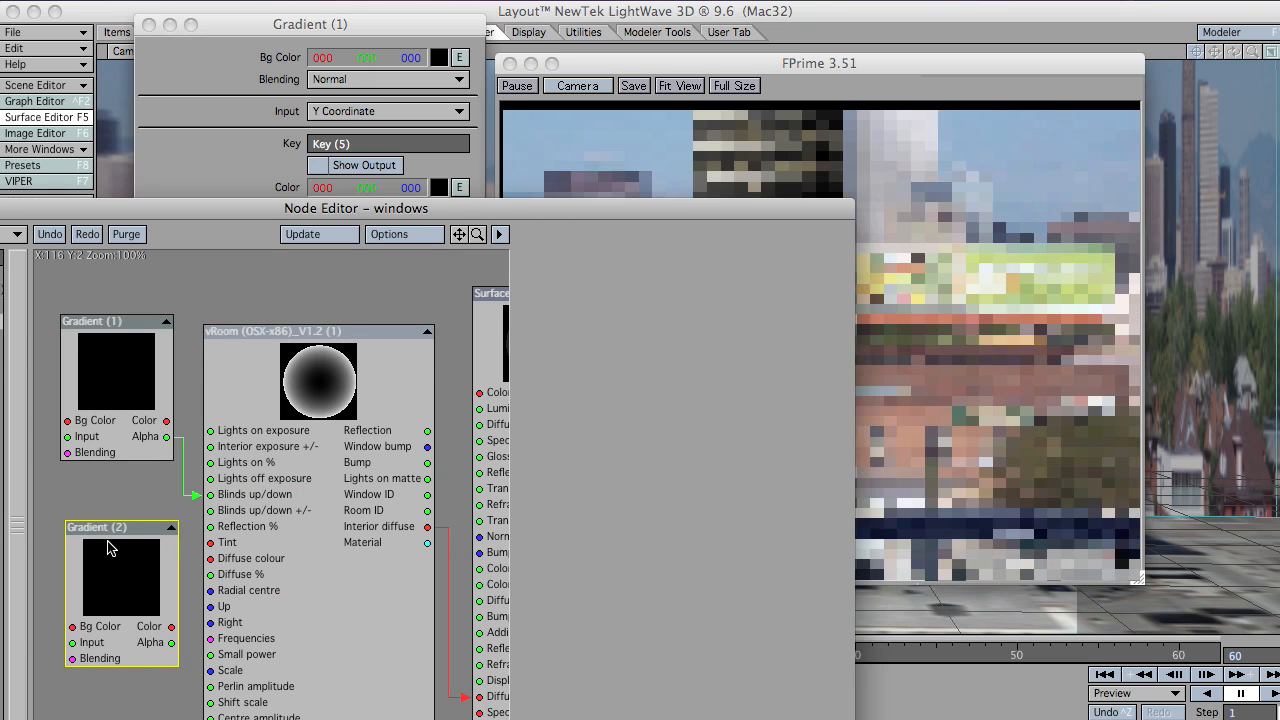
{"action": "double_click", "coordinate": [120, 575]}
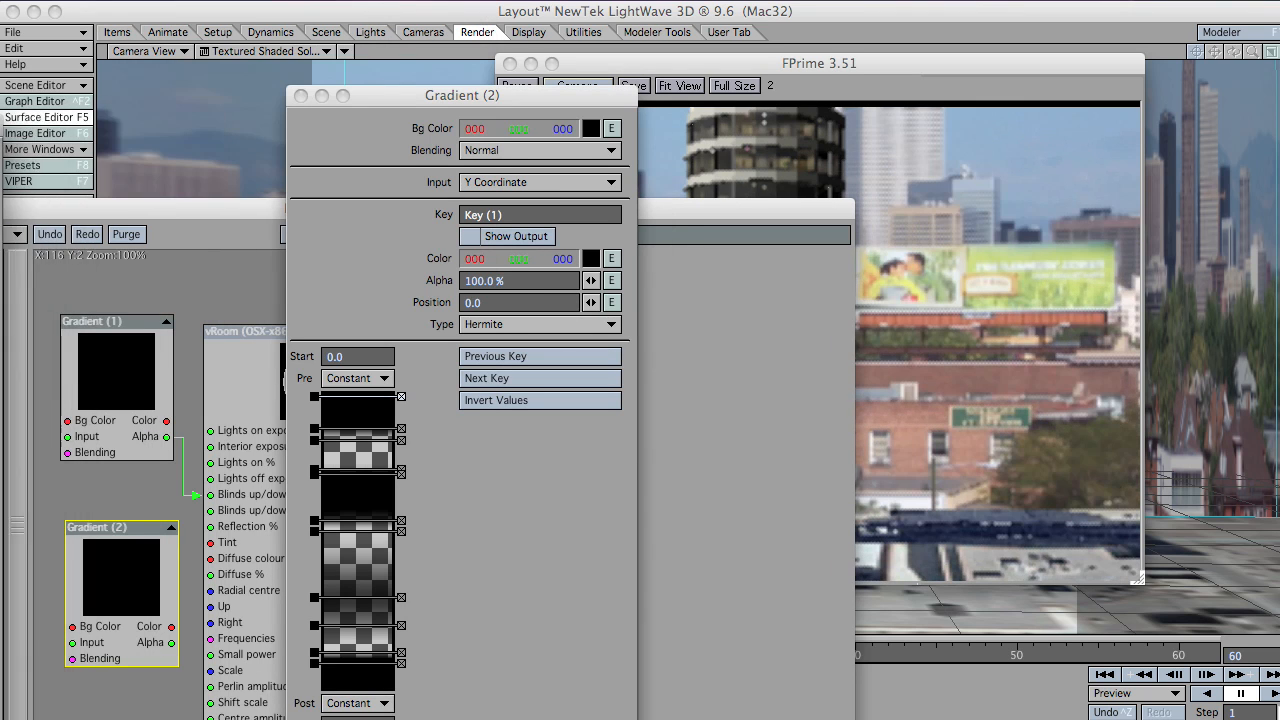
{"action": "left_click_drag", "start_coordinate": [462, 95], "coordinate": [406, 92]}
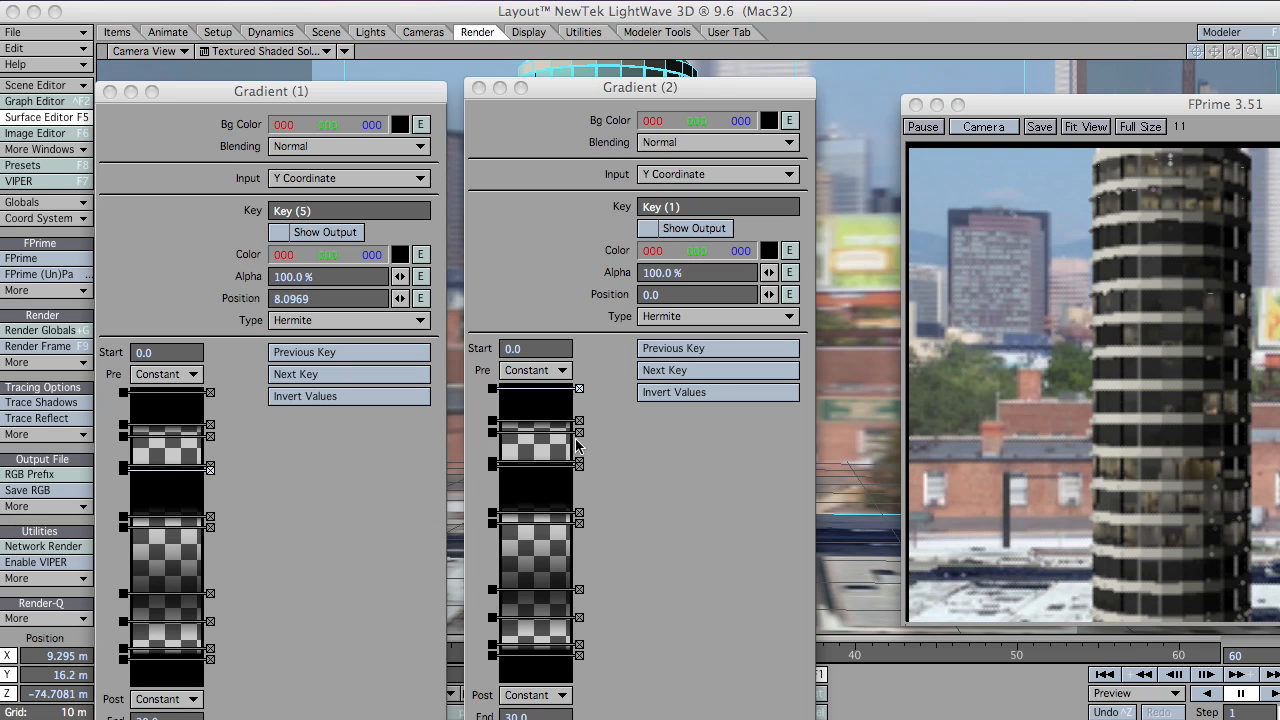
{"action": "mouse_move", "coordinate": [433, 478]}
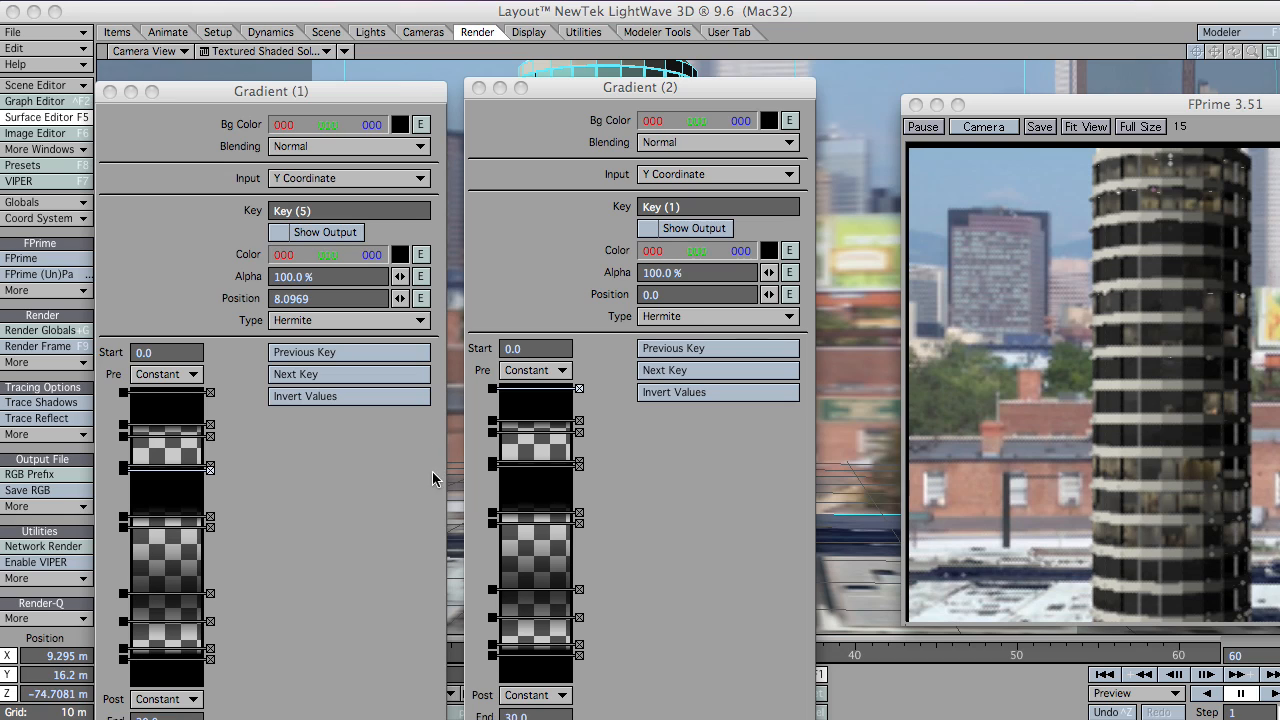
{"action": "mouse_move", "coordinate": [546, 574]}
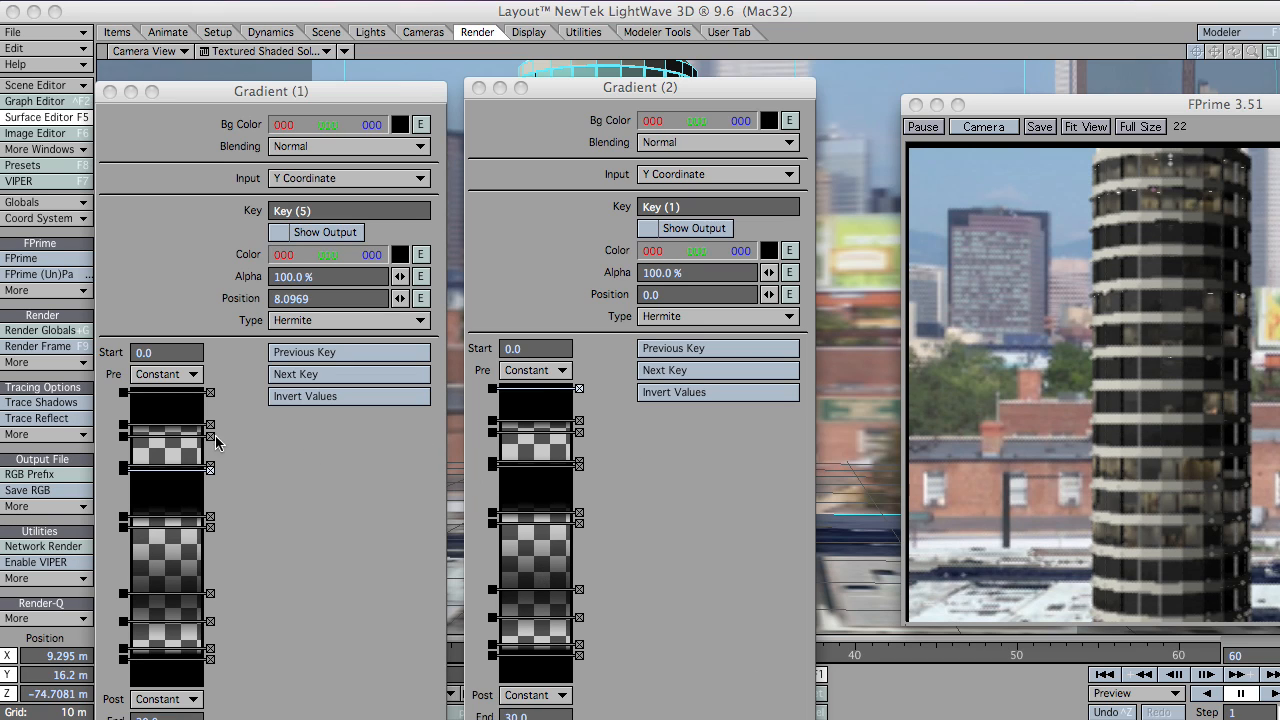
{"action": "mouse_move", "coordinate": [247, 459]}
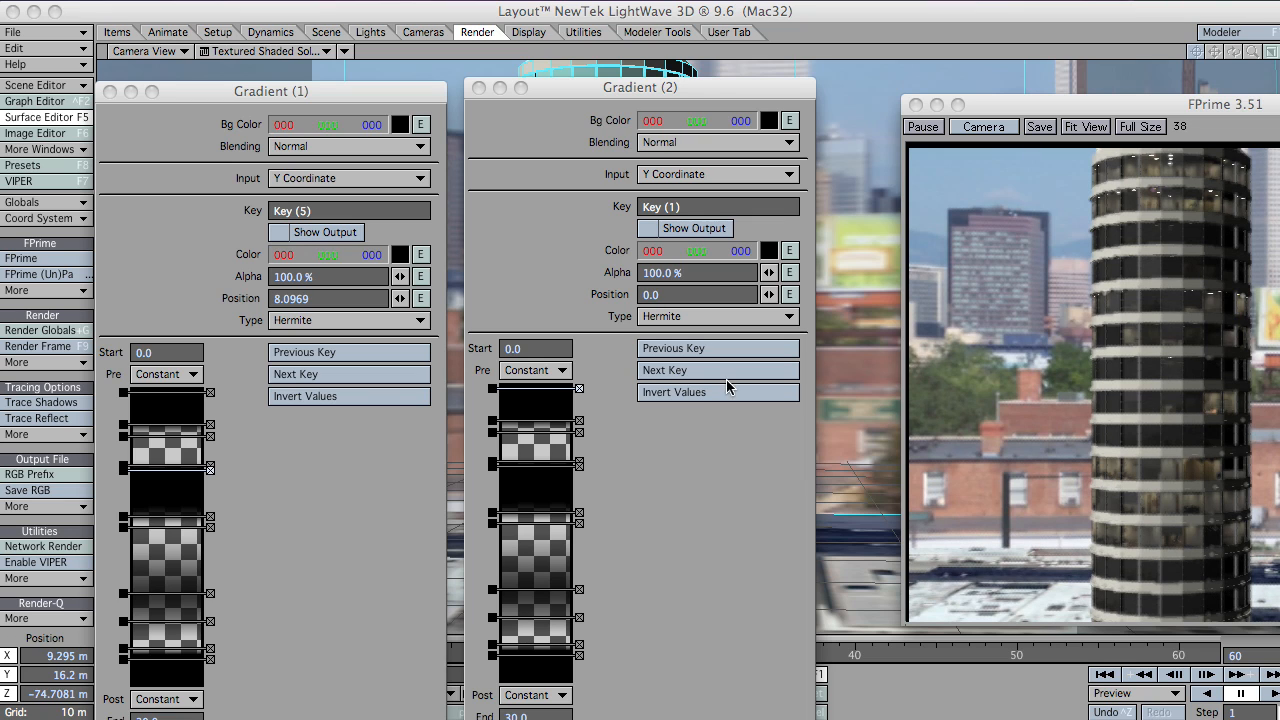
{"action": "mouse_move", "coordinate": [540, 471]}
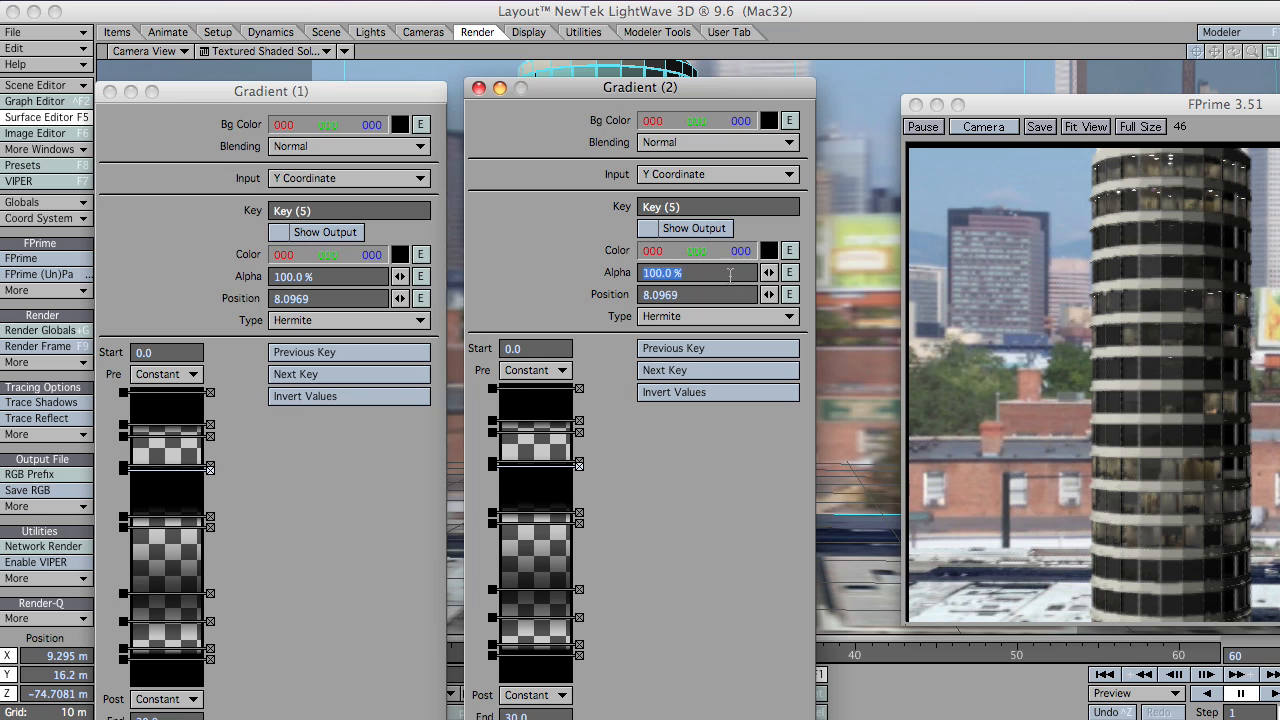
- Give Gradient (2) its own alpha keys, such as 80%, then close its panel
{"action": "type", "text": "80.0"}
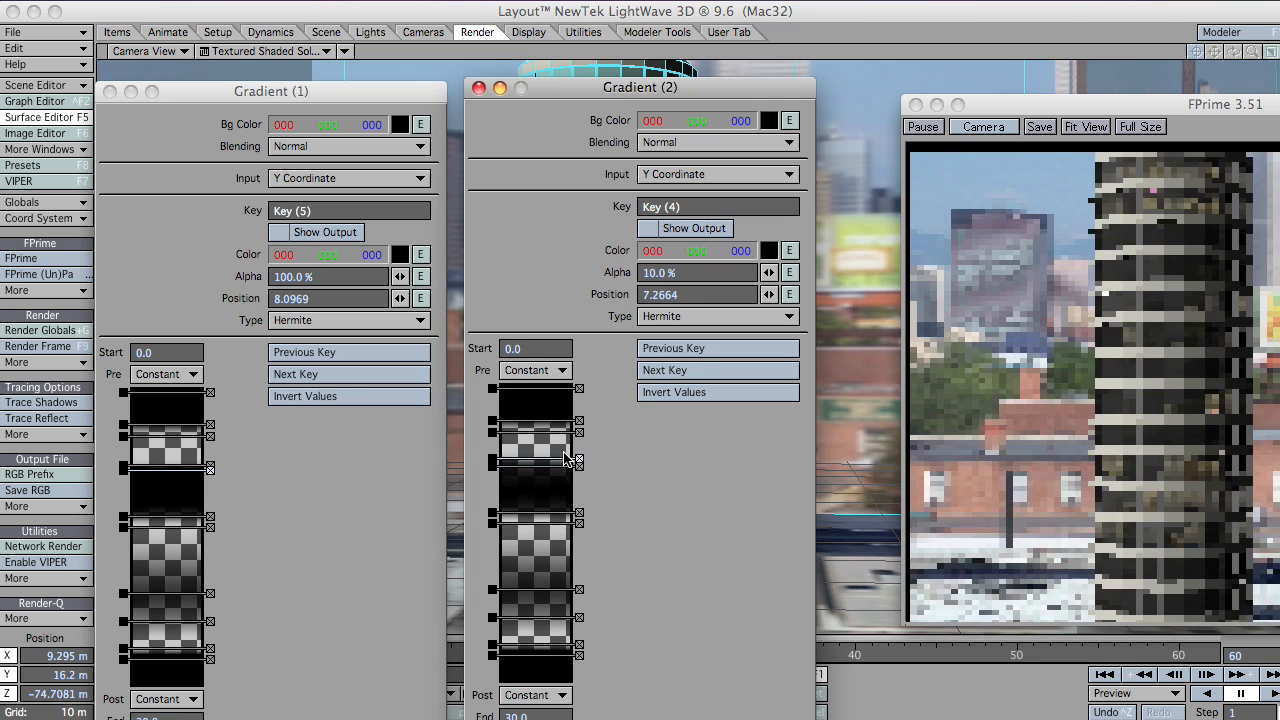
{"action": "left_click_drag", "start_coordinate": [565, 458], "coordinate": [545, 599]}
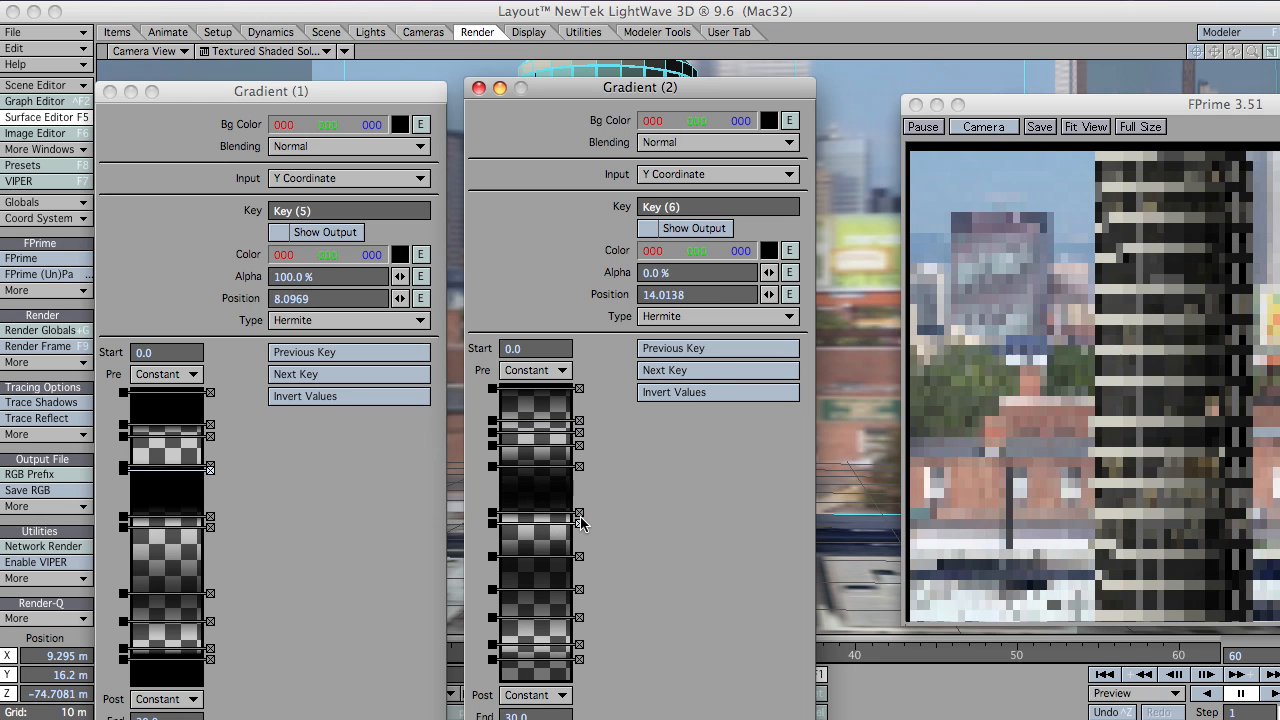
{"action": "mouse_move", "coordinate": [1038, 105]}
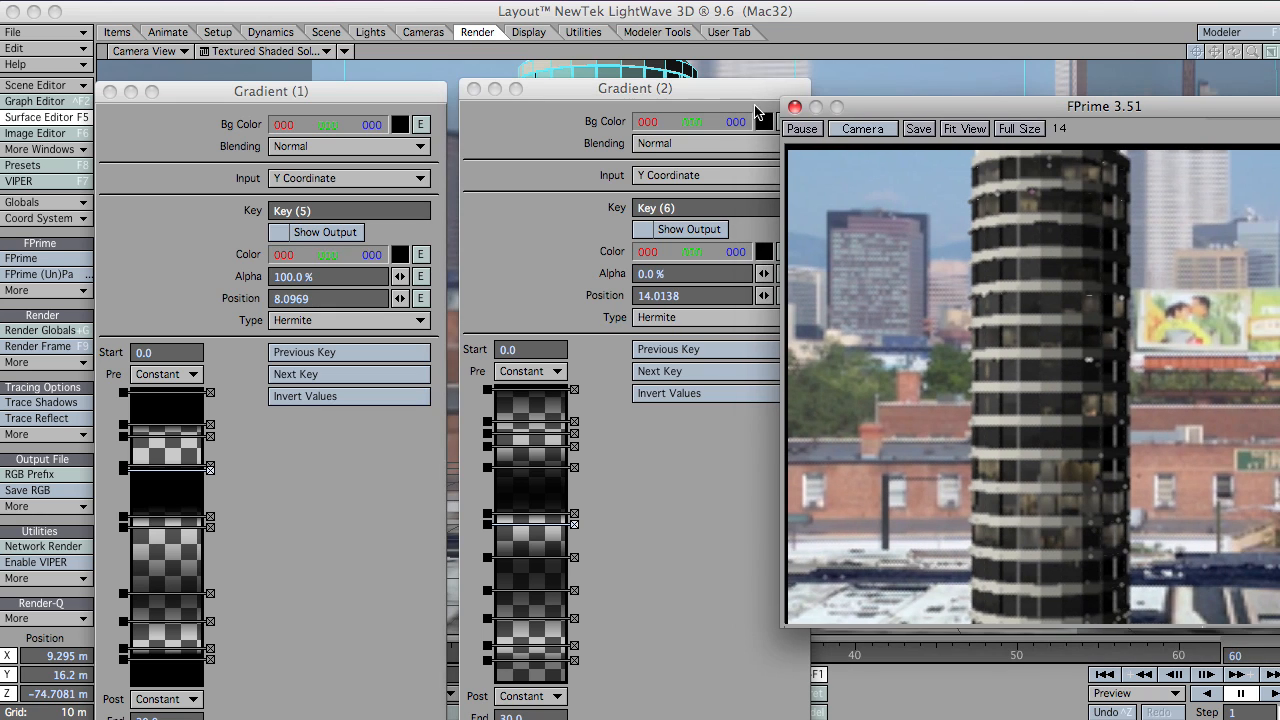
{"action": "left_click_drag", "start_coordinate": [270, 91], "coordinate": [236, 90]}
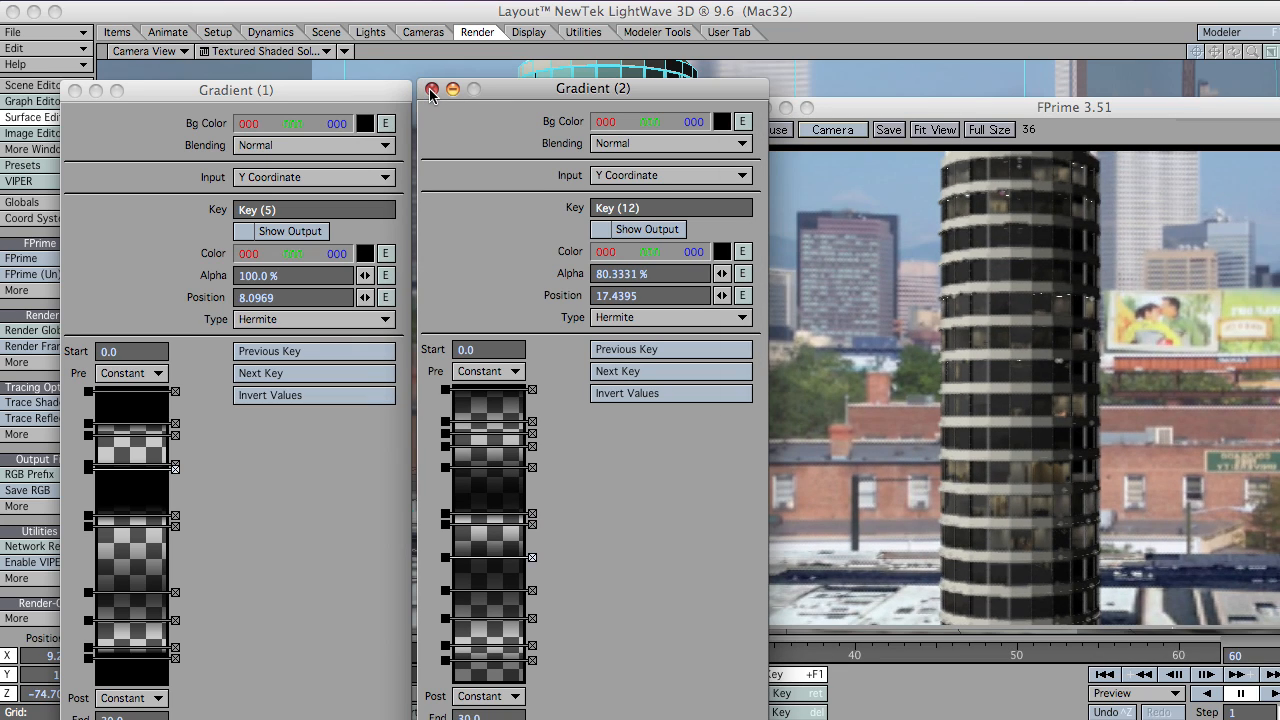
{"action": "left_click", "coordinate": [430, 90]}
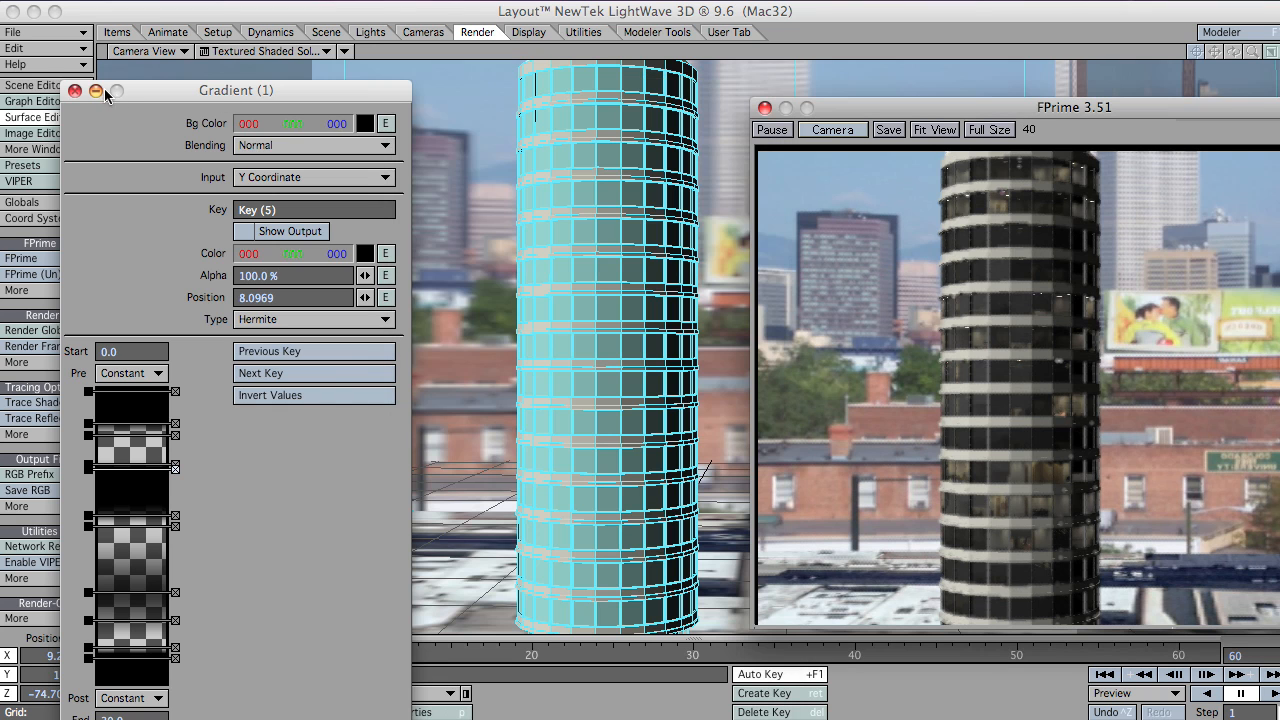
- Close Gradient (1)'s settings and bring up the Surface Editor's surface list
{"action": "left_click", "coordinate": [97, 91]}
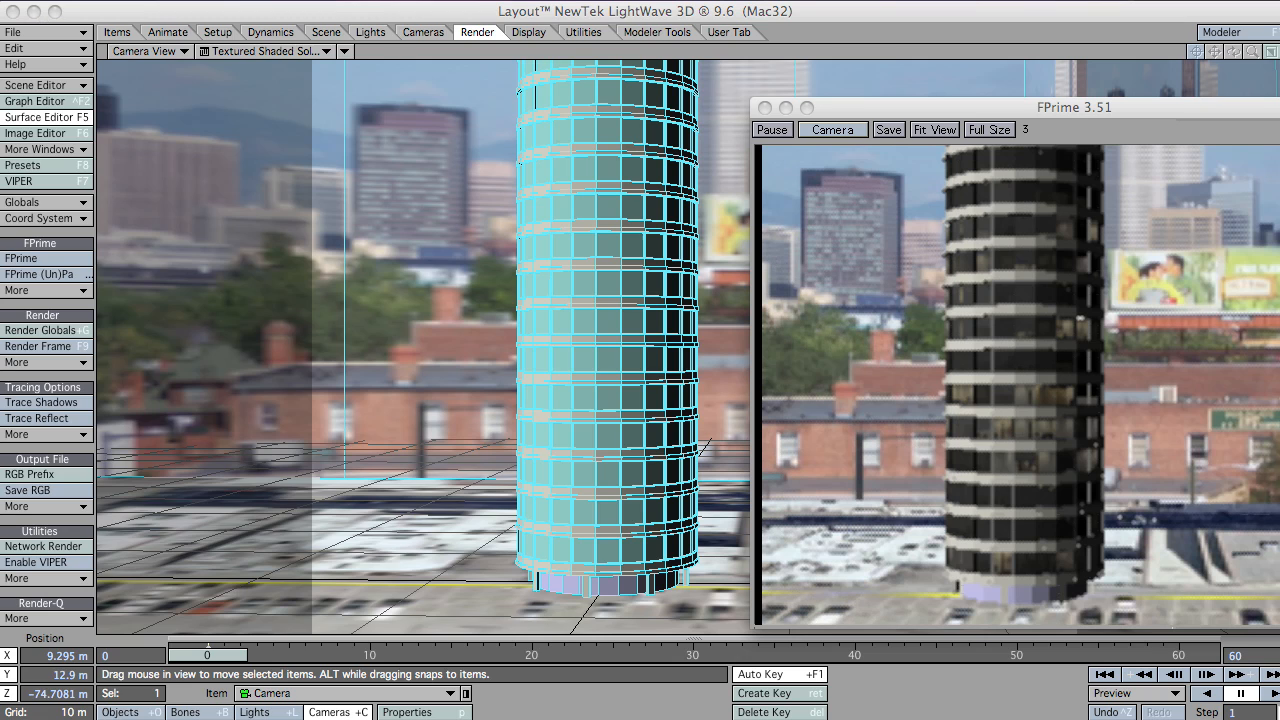
{"action": "left_click", "coordinate": [40, 117]}
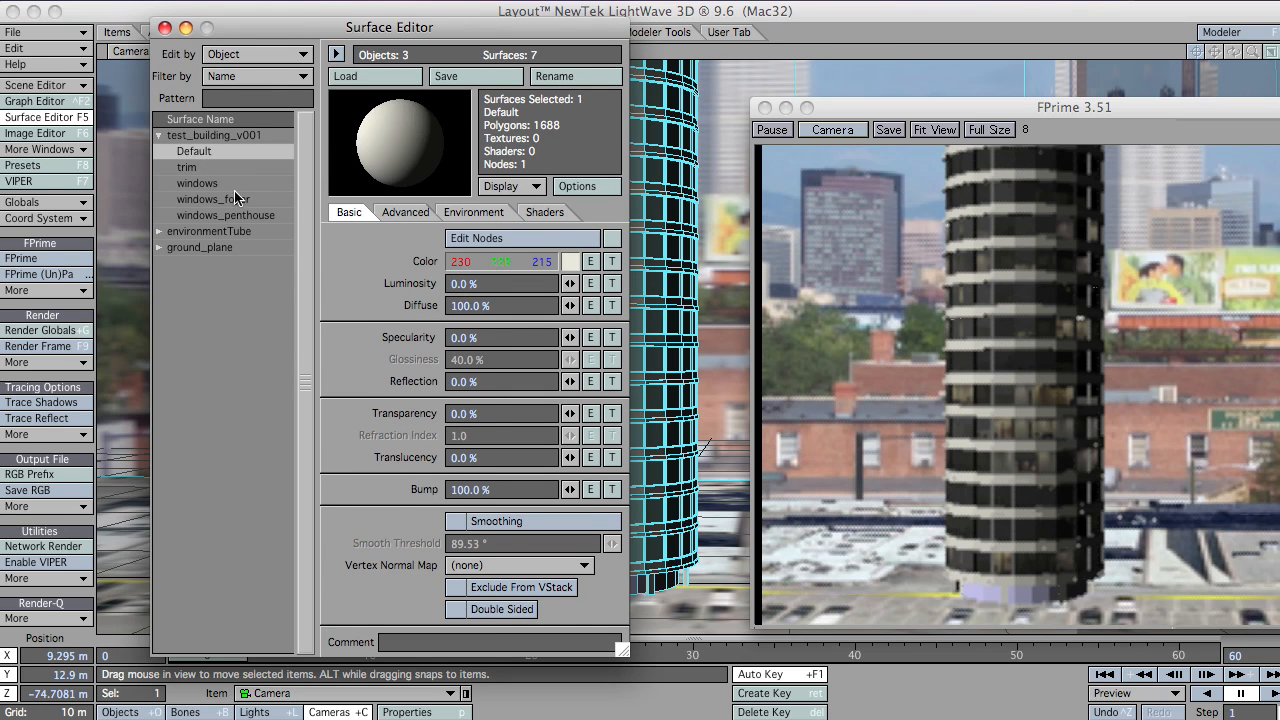
- Add a vRoom interior node to the windows_foyer surface
{"action": "left_click", "coordinate": [213, 199]}
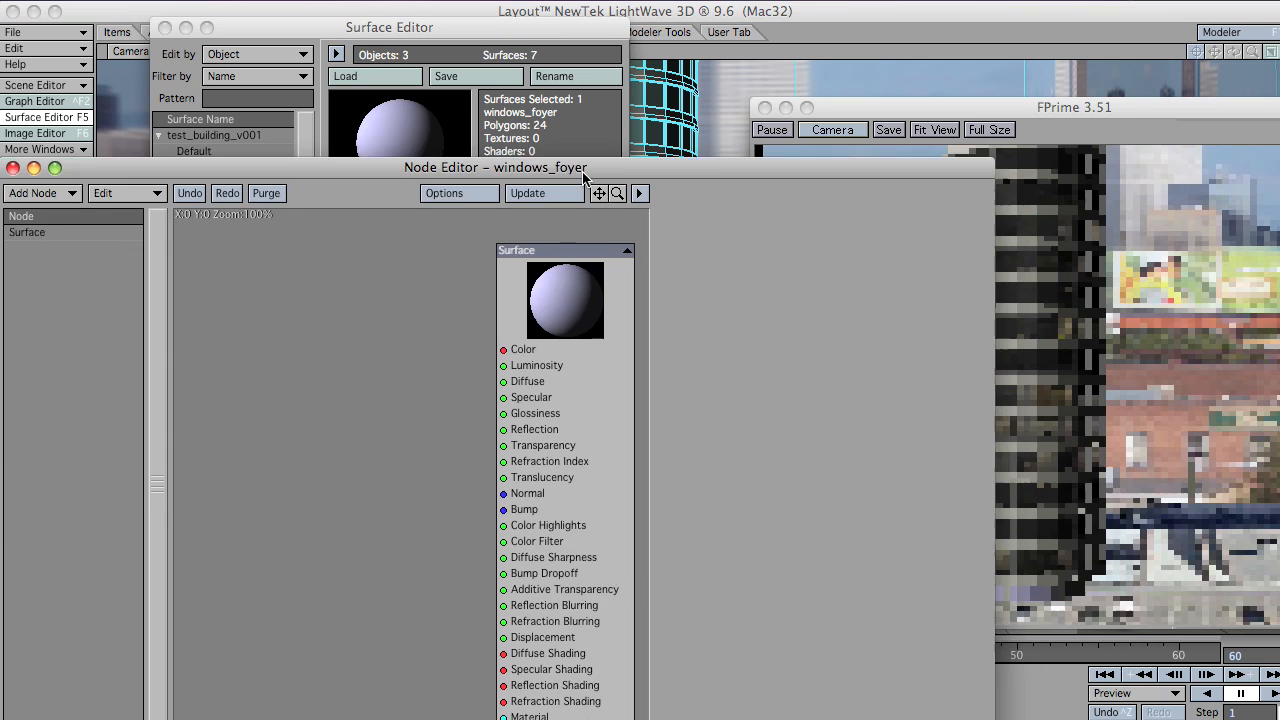
{"action": "left_click", "coordinate": [38, 193]}
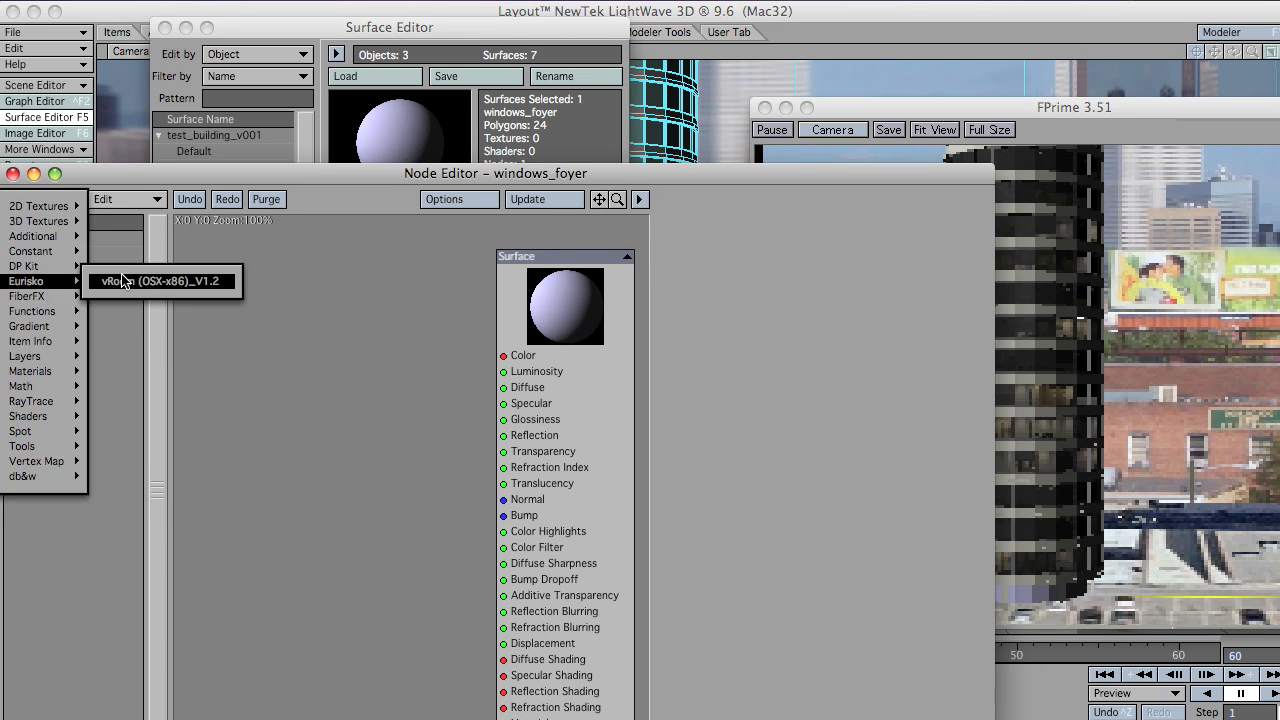
{"action": "left_click", "coordinate": [160, 281]}
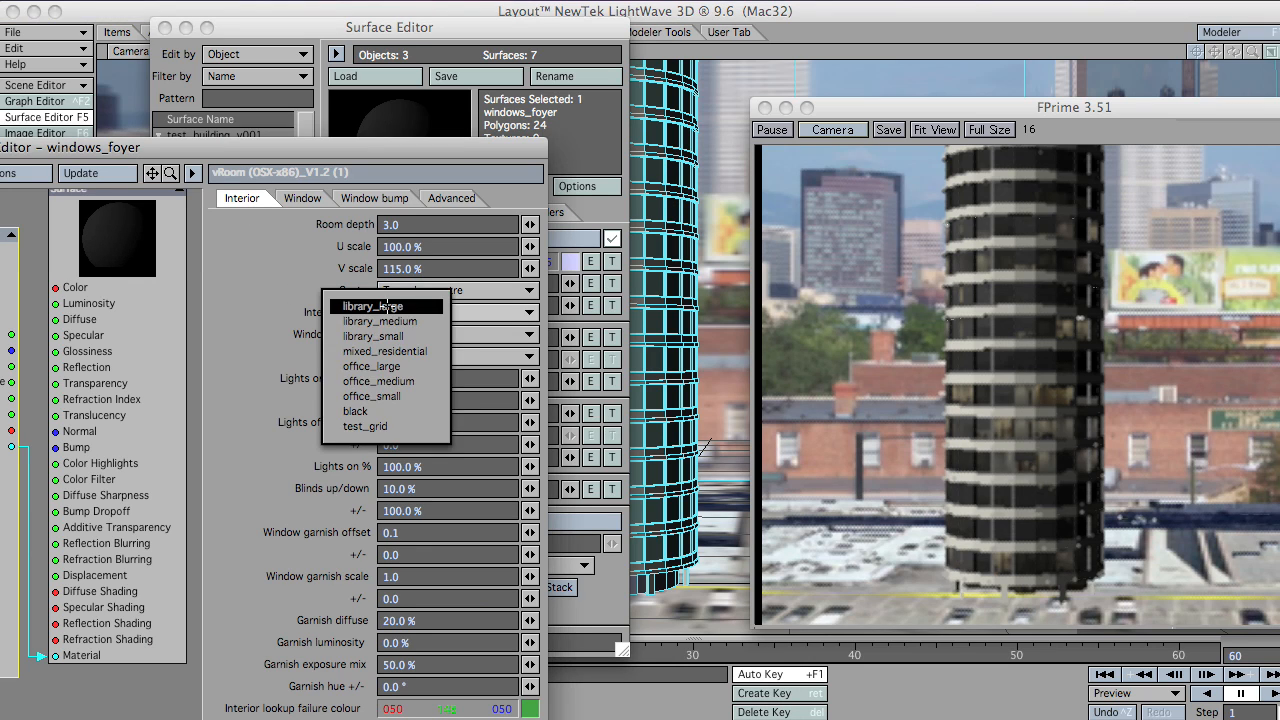
- Set the foyer interior style to library_medium with a room depth of 1.0
{"action": "left_click", "coordinate": [385, 306]}
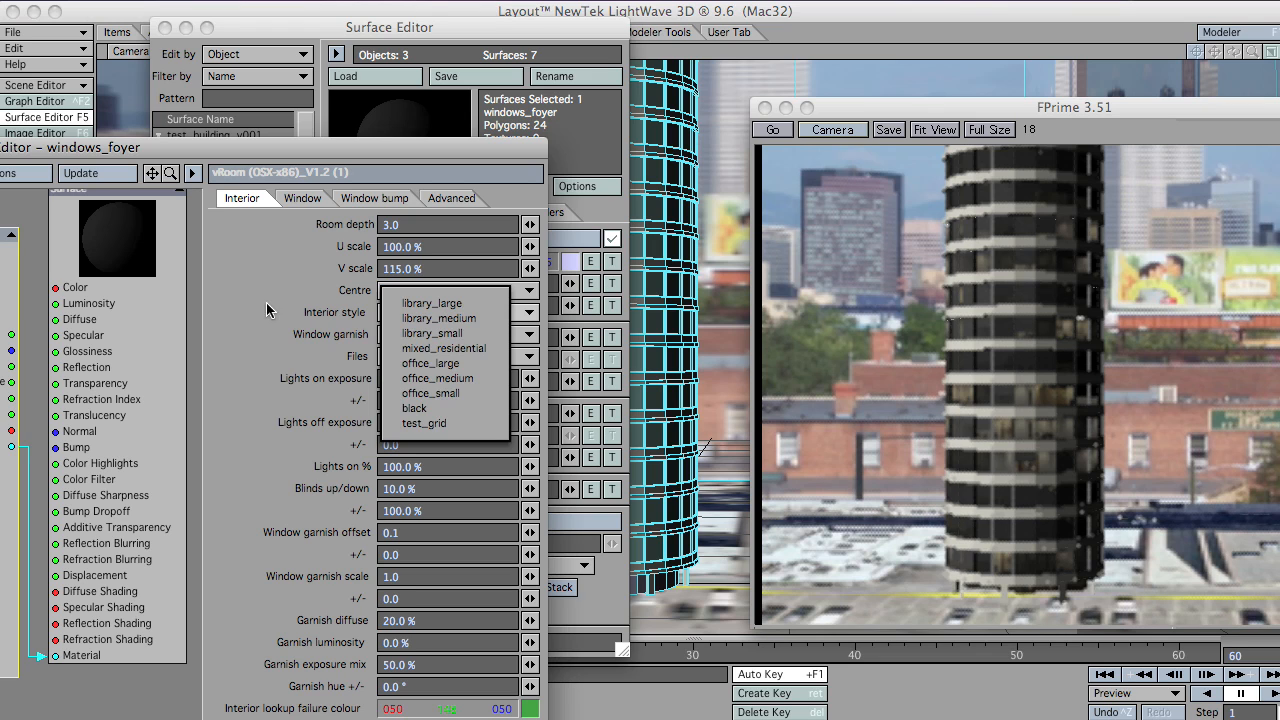
{"action": "left_click", "coordinate": [443, 318]}
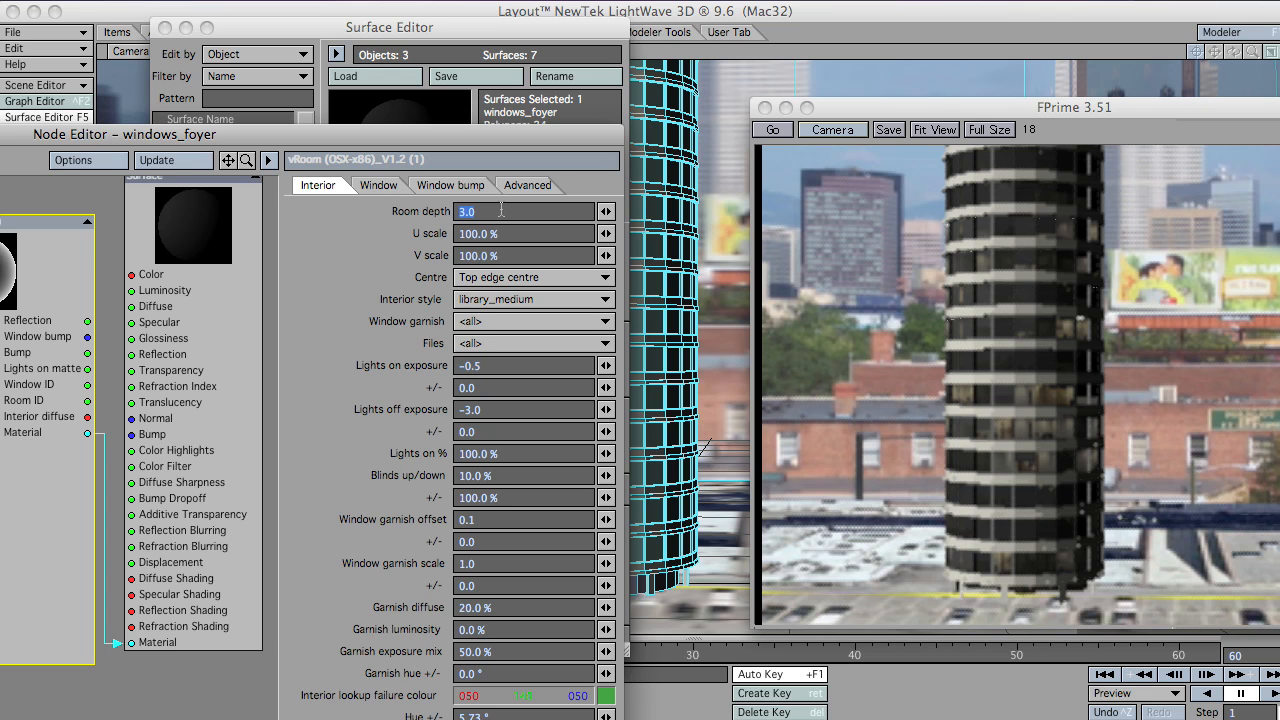
{"action": "type", "text": "1.0"}
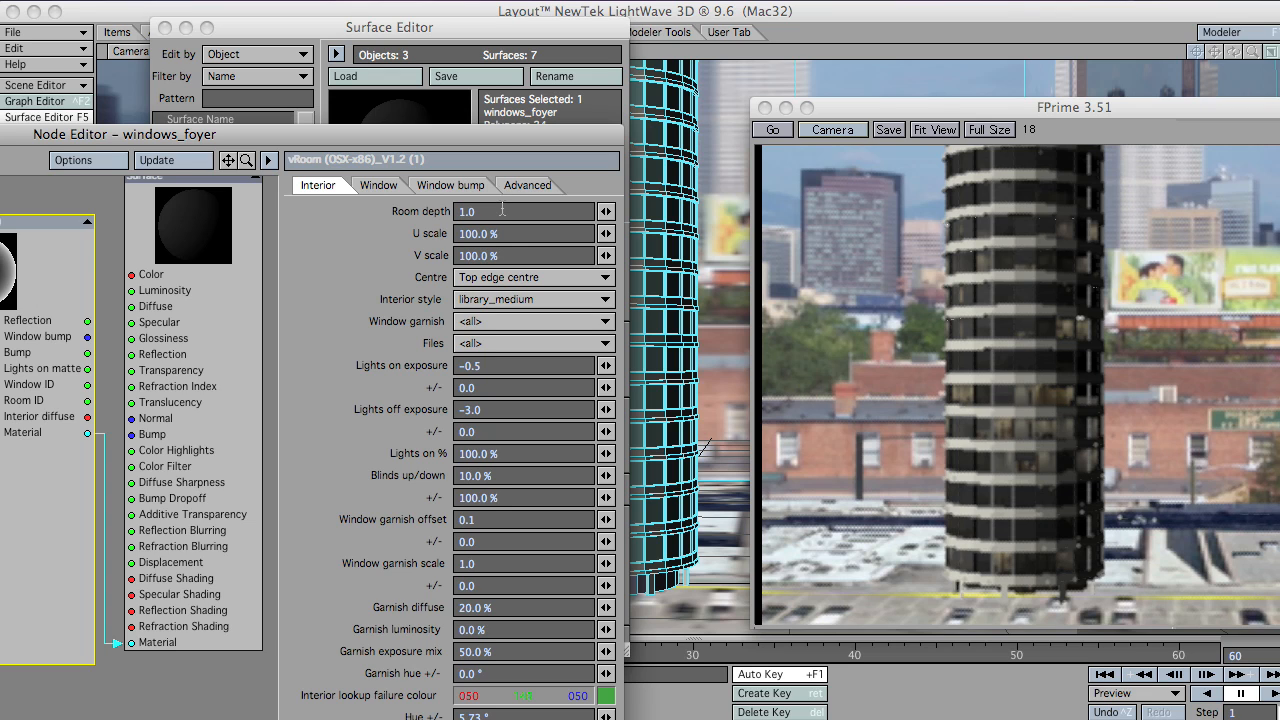
{"action": "left_click", "coordinate": [378, 185]}
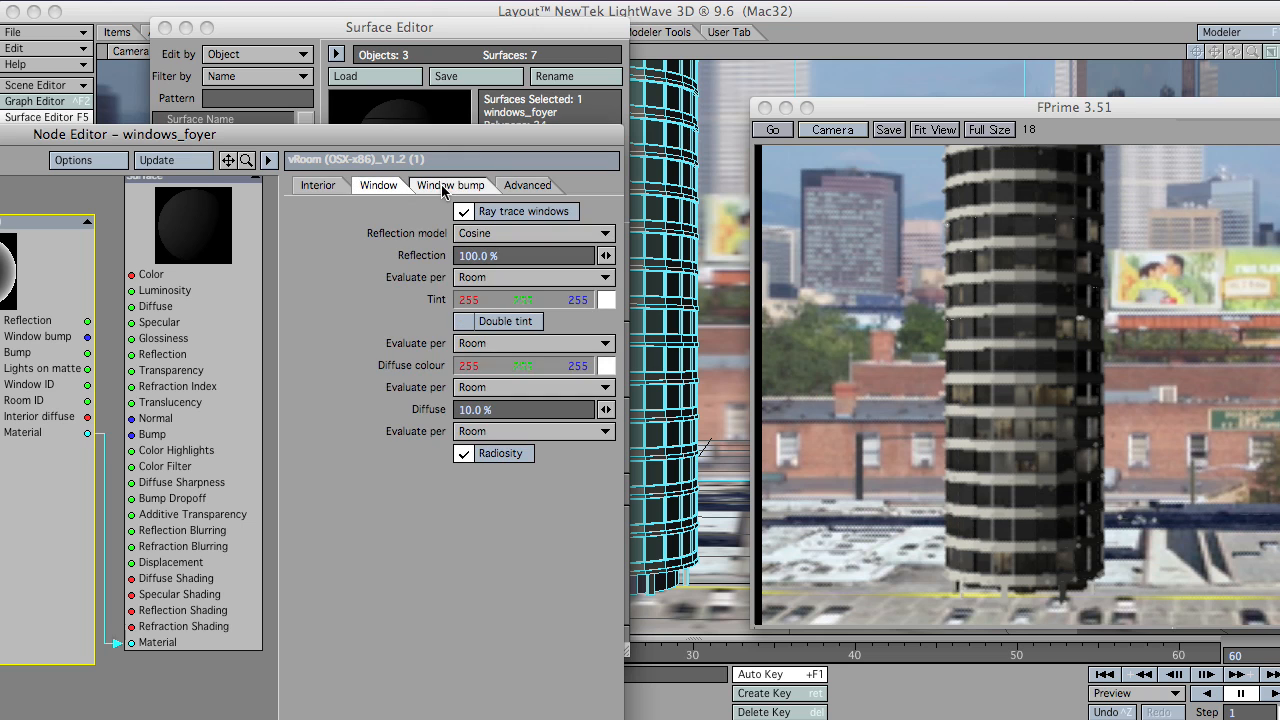
{"action": "left_click", "coordinate": [772, 129]}
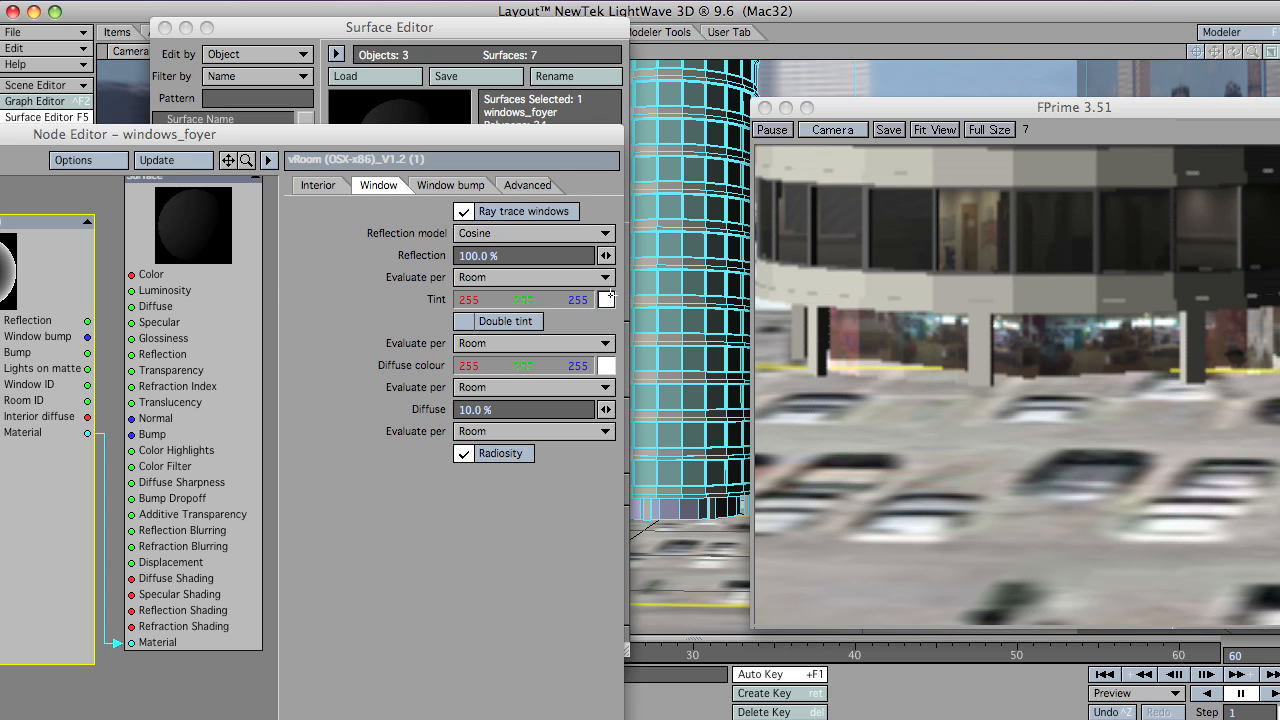
- Tint the foyer window glass pale green (R215 G255 B218)
{"action": "left_click", "coordinate": [607, 299]}
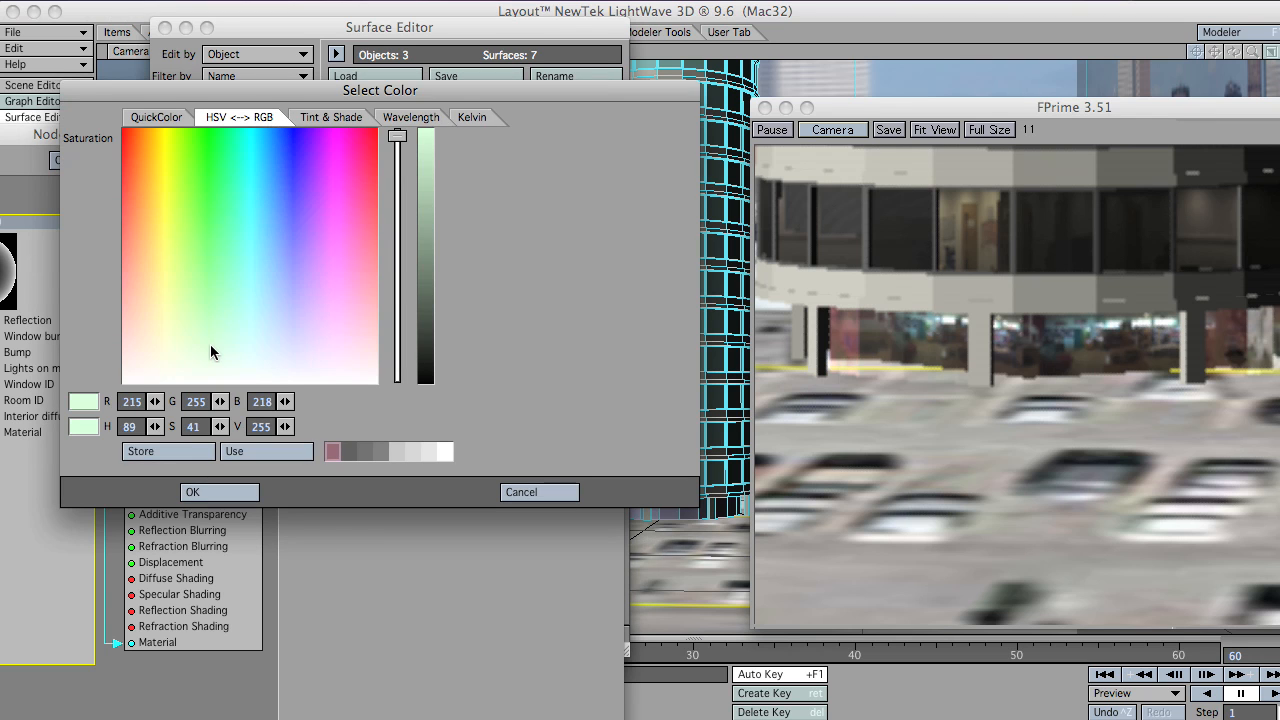
{"action": "left_click", "coordinate": [192, 492]}
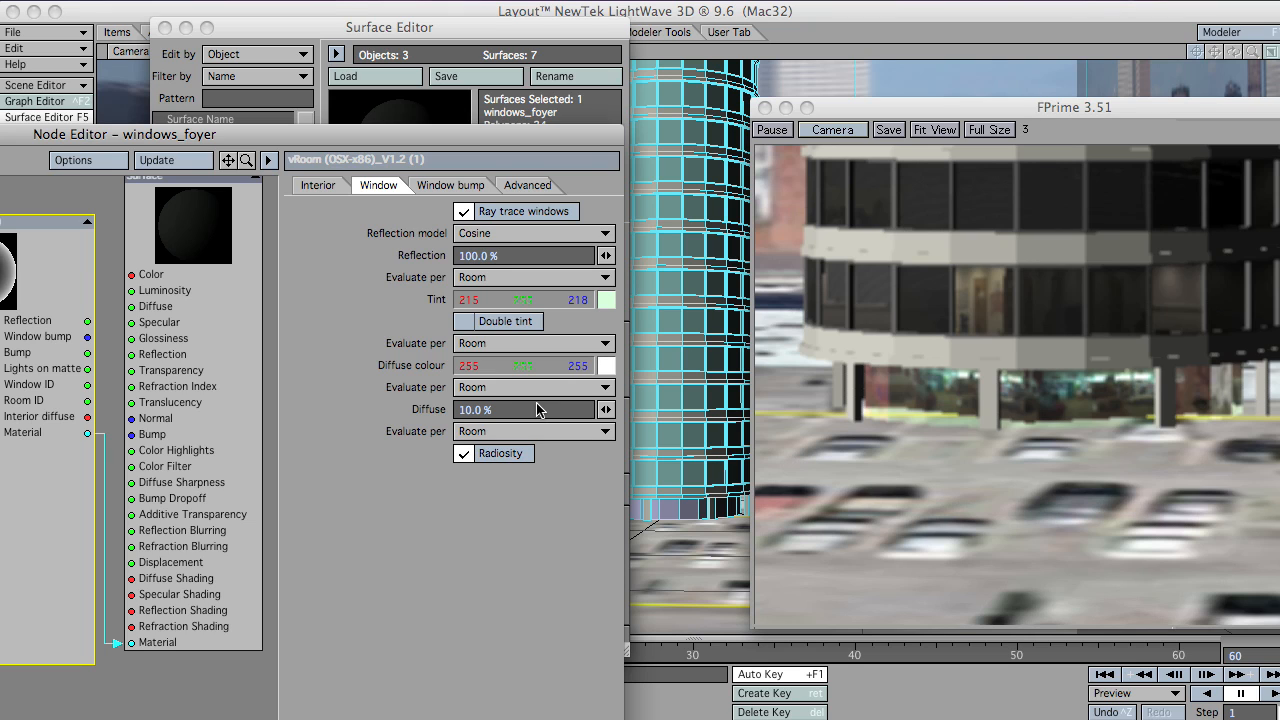
{"action": "left_click", "coordinate": [527, 185]}
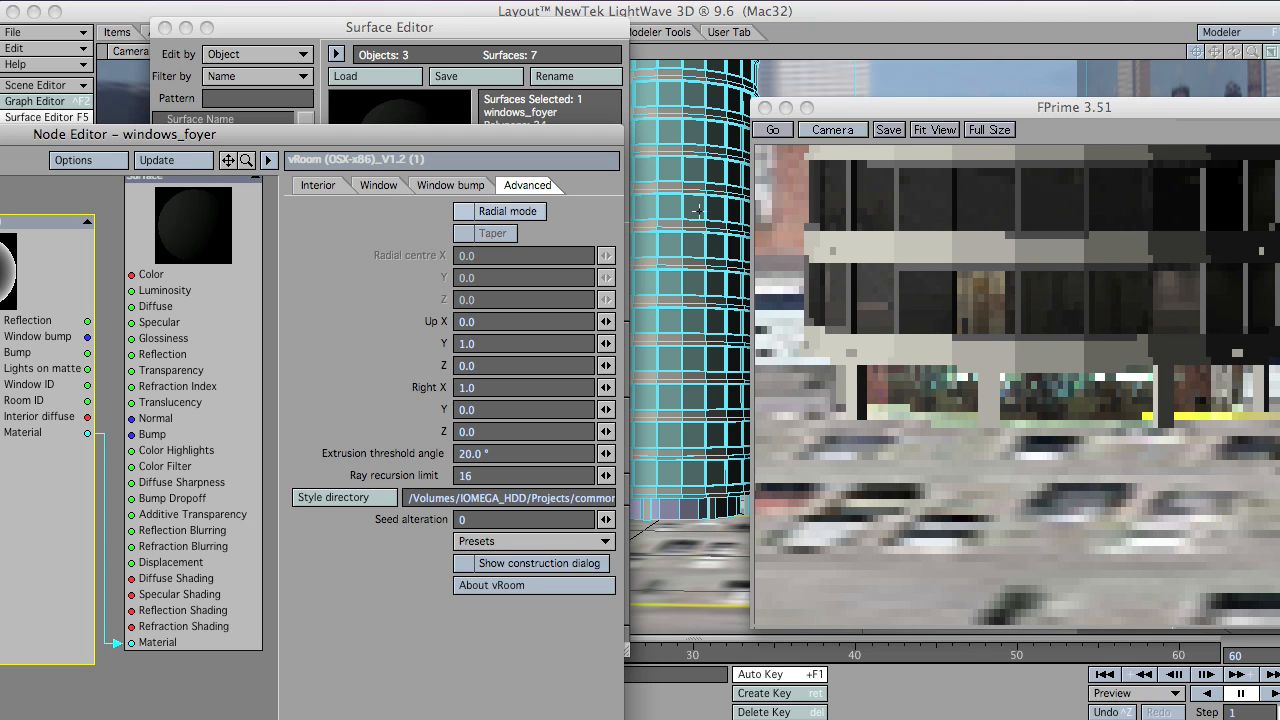
- Close the Node Editor and Surface Editor, leaving the foyer camera view
{"action": "left_click", "coordinate": [771, 129]}
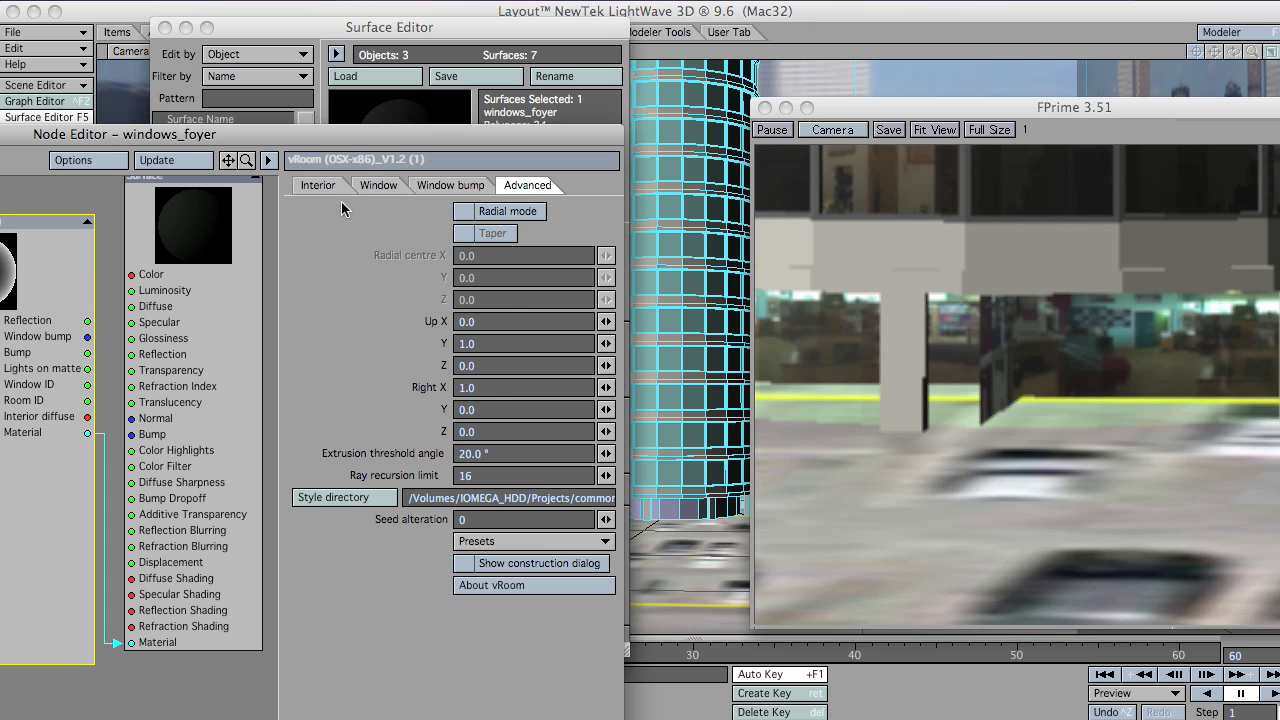
{"action": "left_click", "coordinate": [318, 185]}
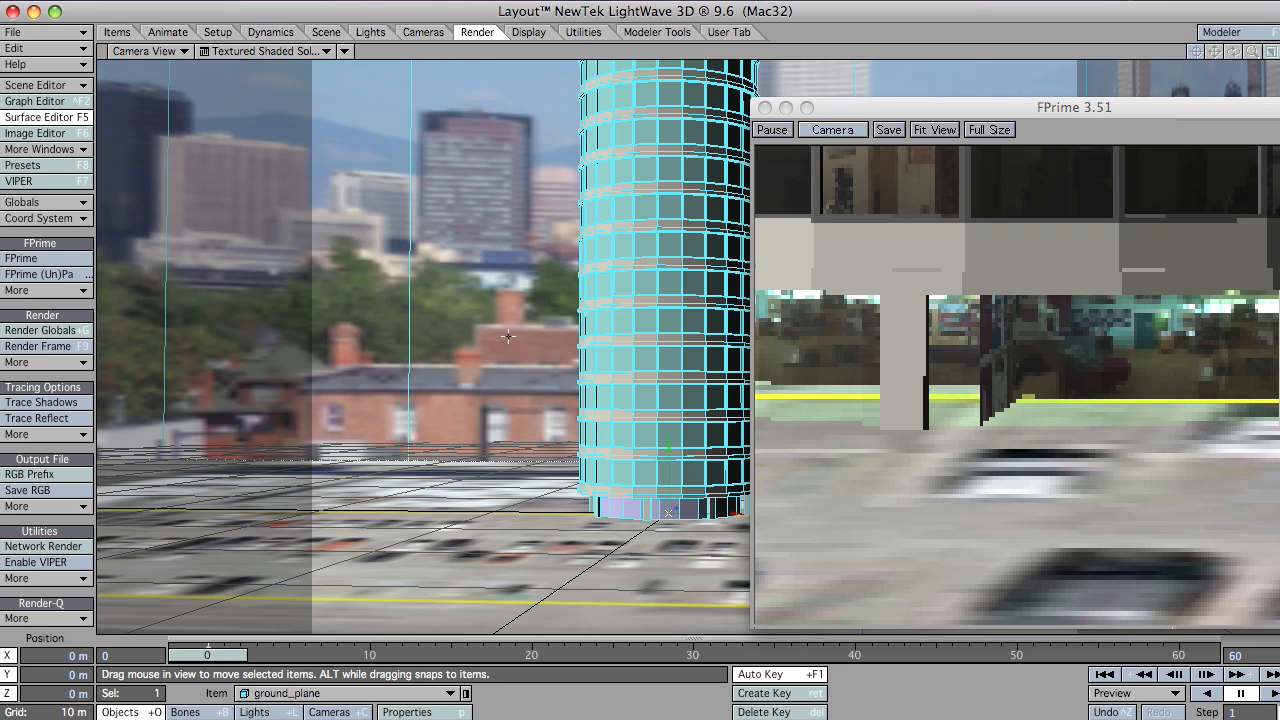
- Nudge the FPrime window and review the raytrace options in Render Globals
{"action": "left_click_drag", "start_coordinate": [508, 337], "coordinate": [533, 333]}
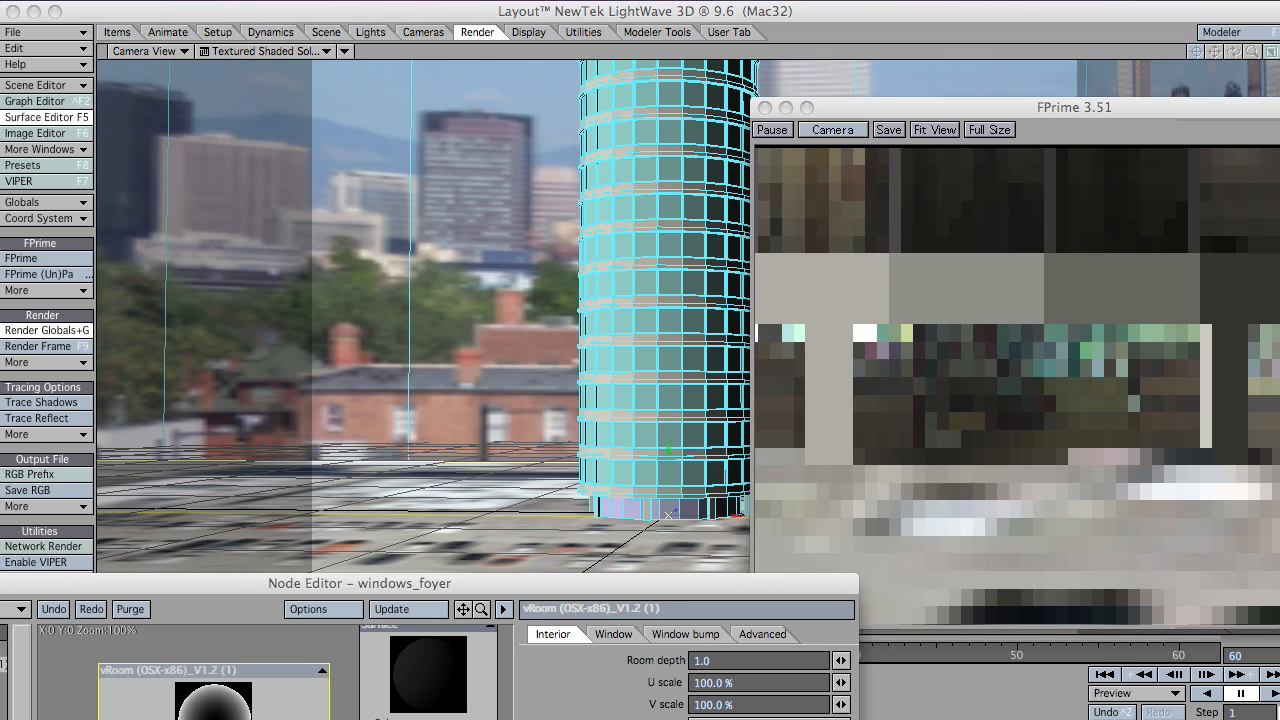
{"action": "left_click", "coordinate": [47, 330]}
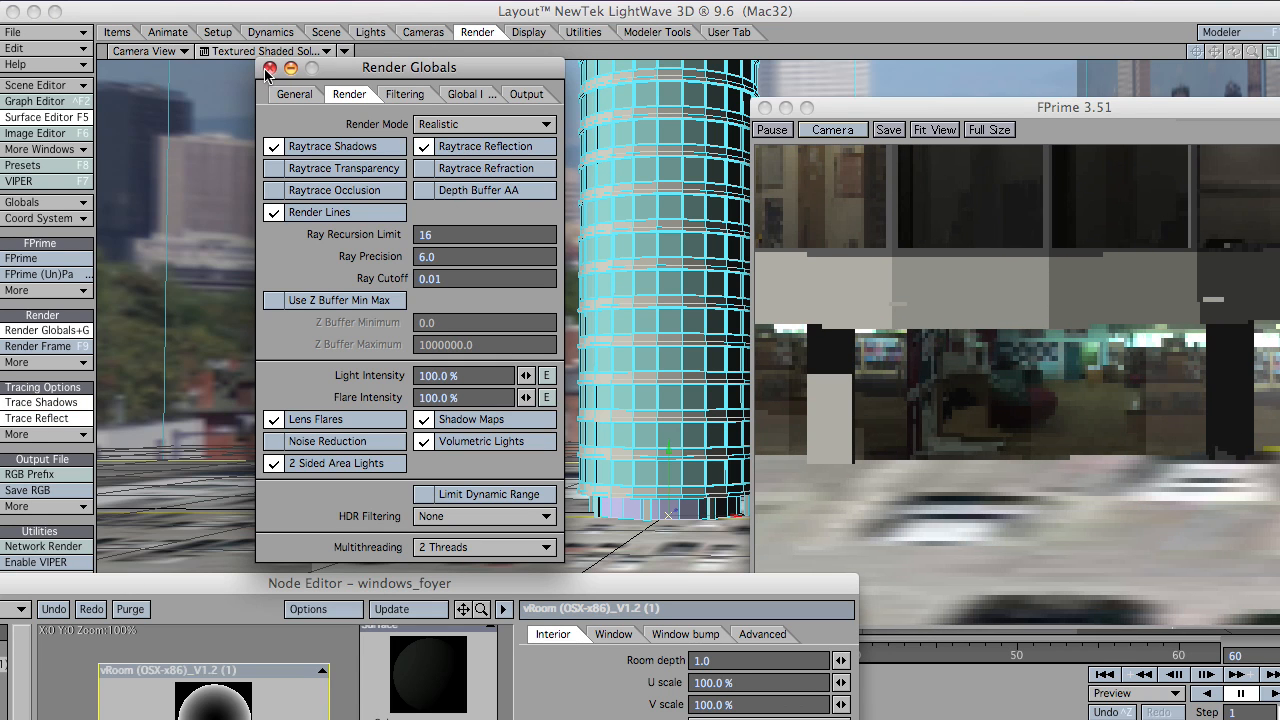
{"action": "left_click", "coordinate": [270, 67]}
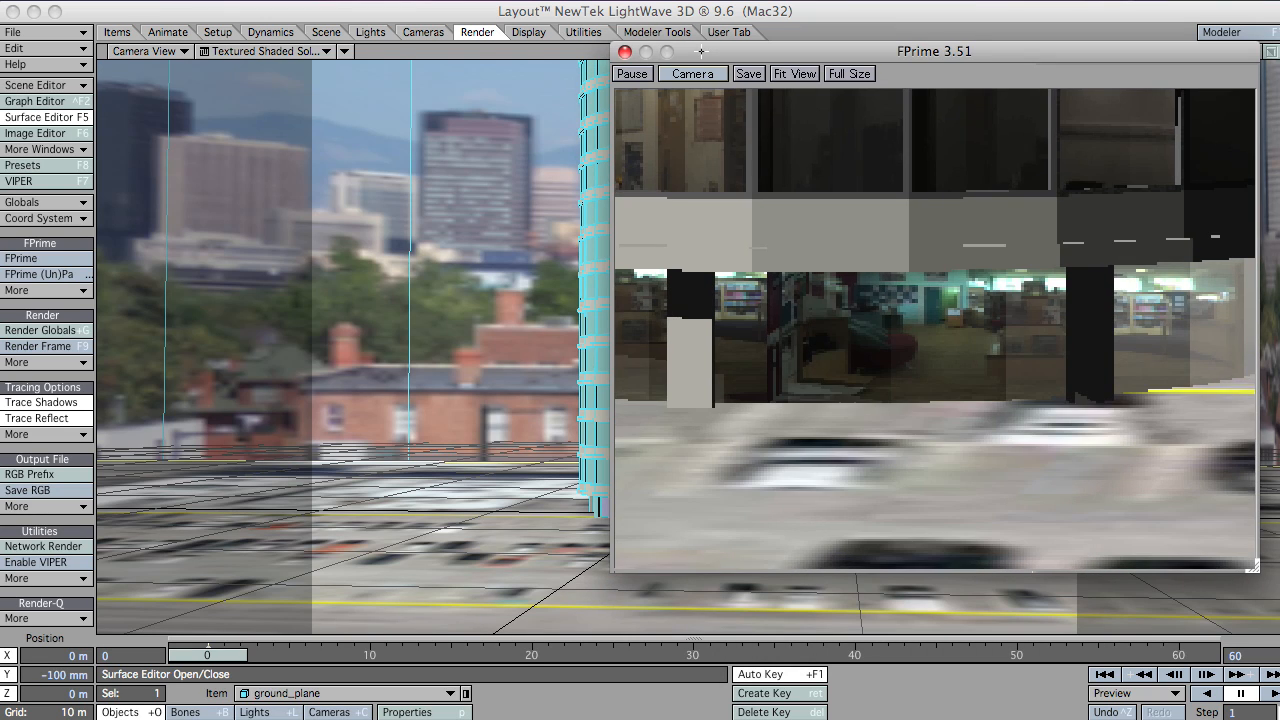
- Preview from the camera, move closer to the tower windows, and shift the FPrime window left
{"action": "left_click", "coordinate": [849, 73]}
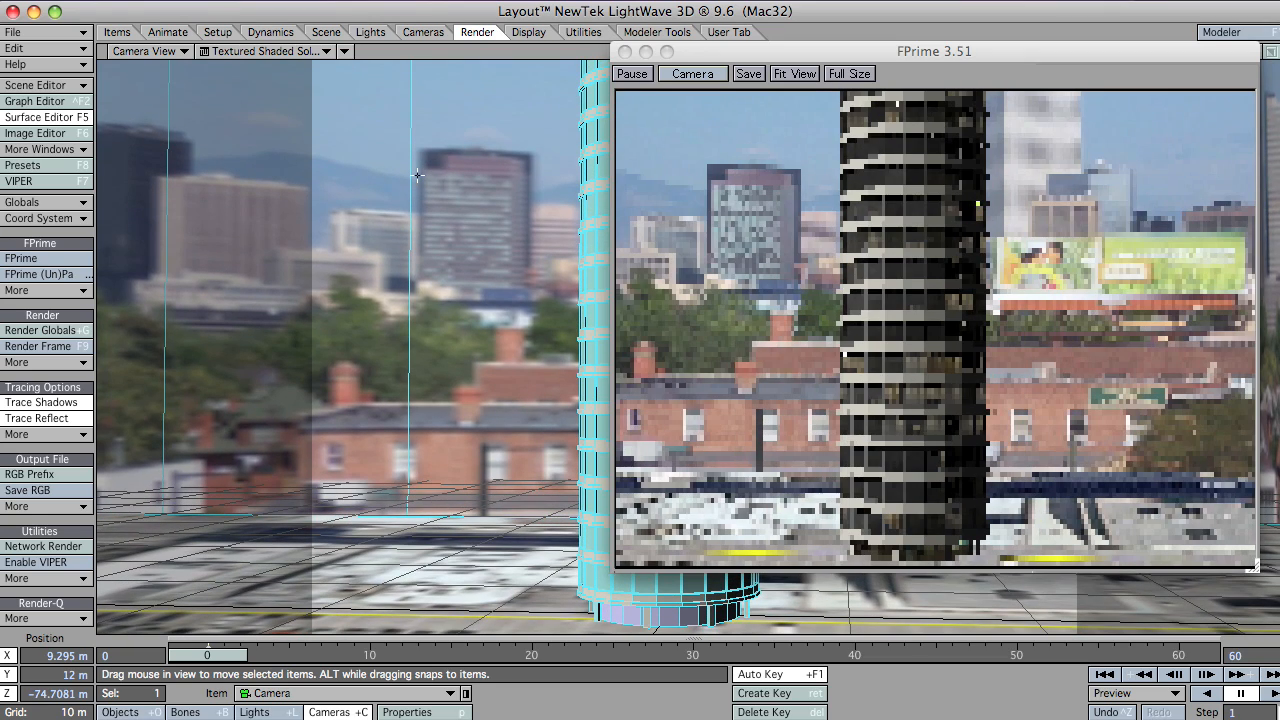
{"action": "left_click_drag", "start_coordinate": [934, 51], "coordinate": [550, 49]}
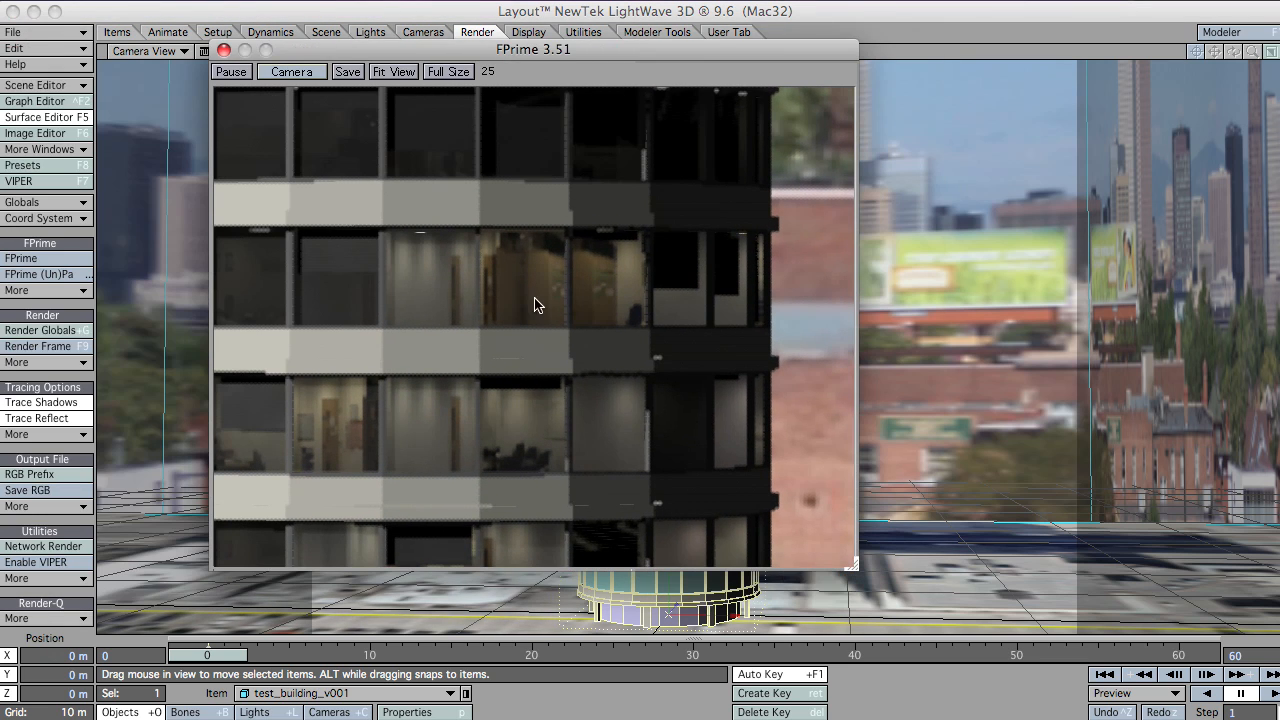
{"action": "left_click_drag", "start_coordinate": [533, 49], "coordinate": [434, 46]}
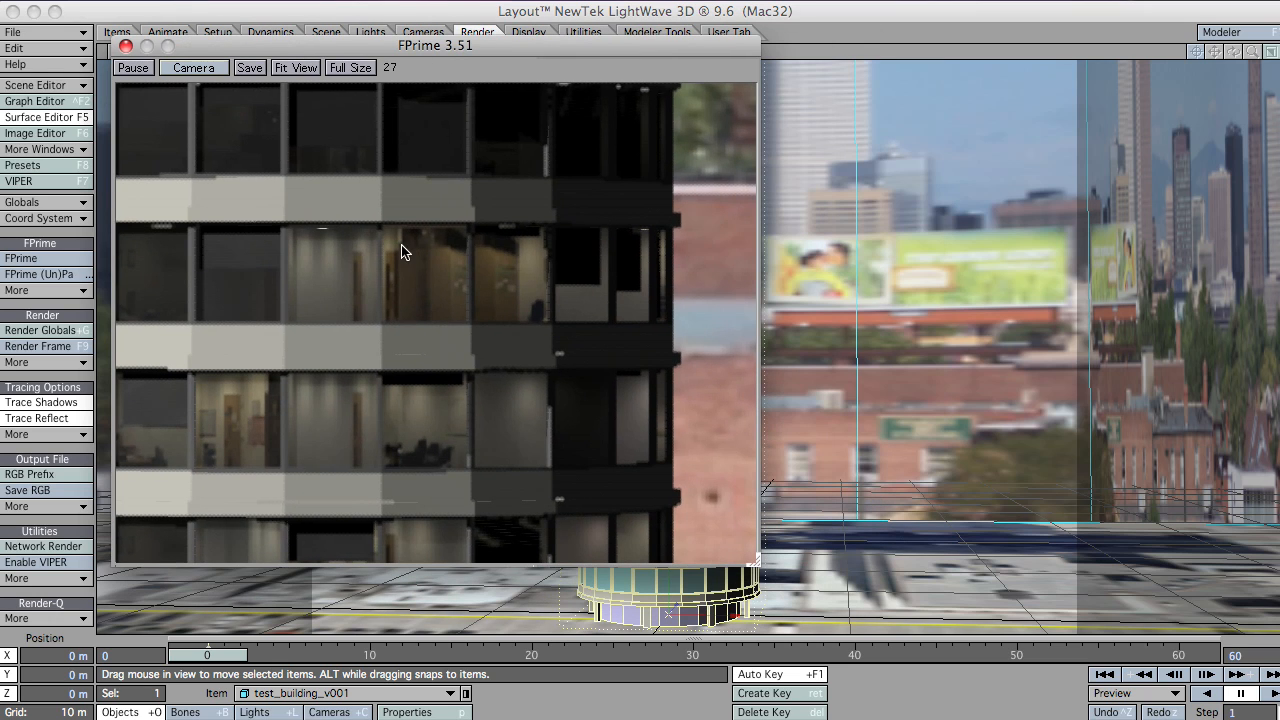
{"action": "mouse_move", "coordinate": [438, 263]}
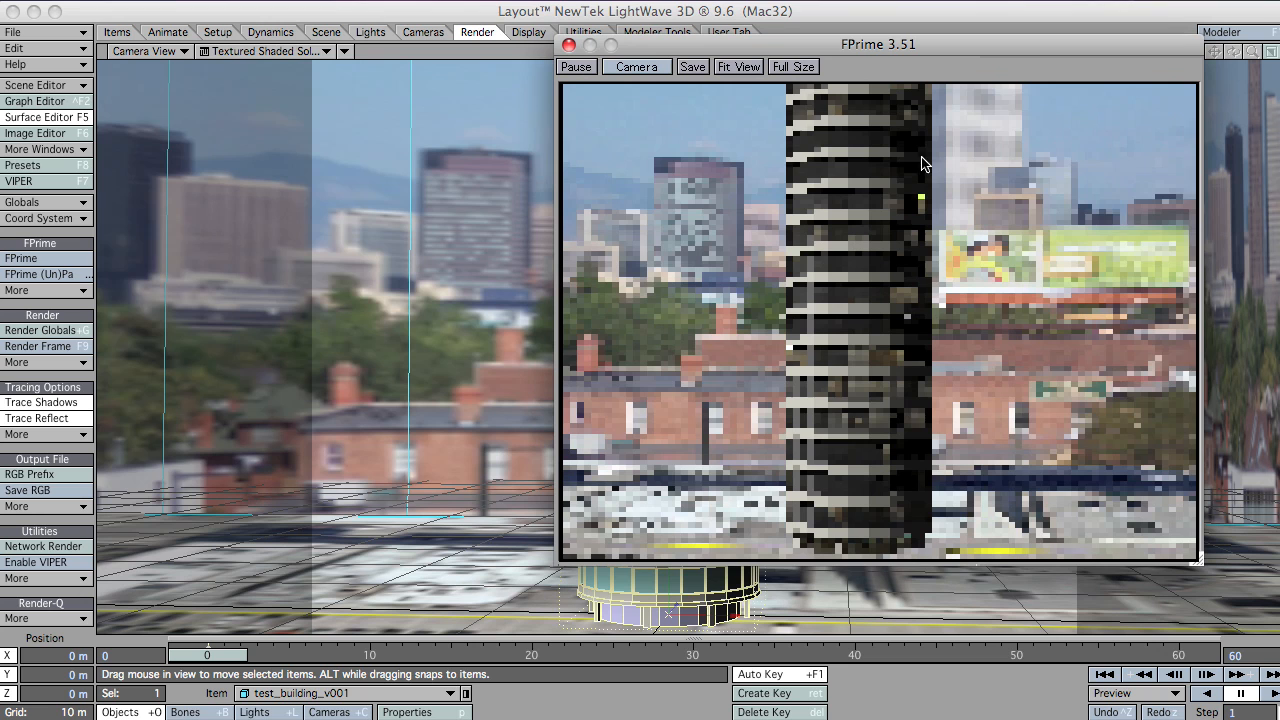
- Open node editing for windows_penthouse in the Surface Editor and pause the FPrime preview
{"action": "left_click", "coordinate": [37, 117]}
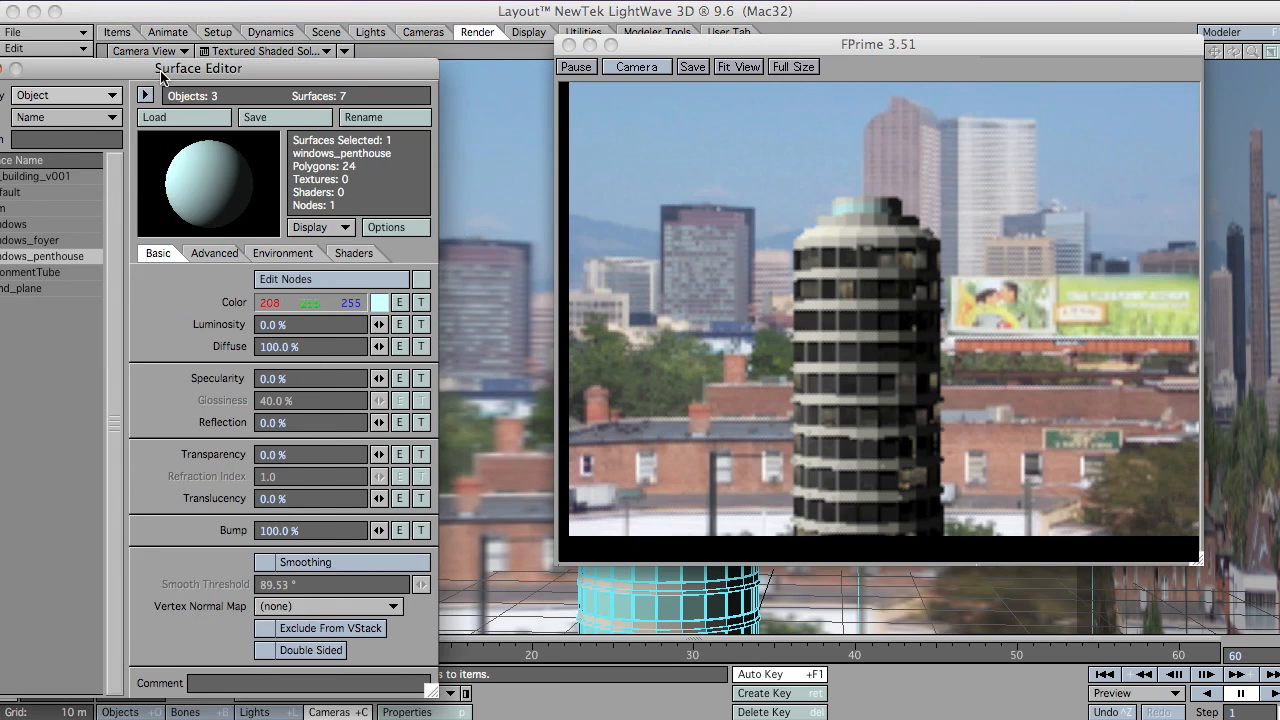
{"action": "left_click", "coordinate": [285, 278]}
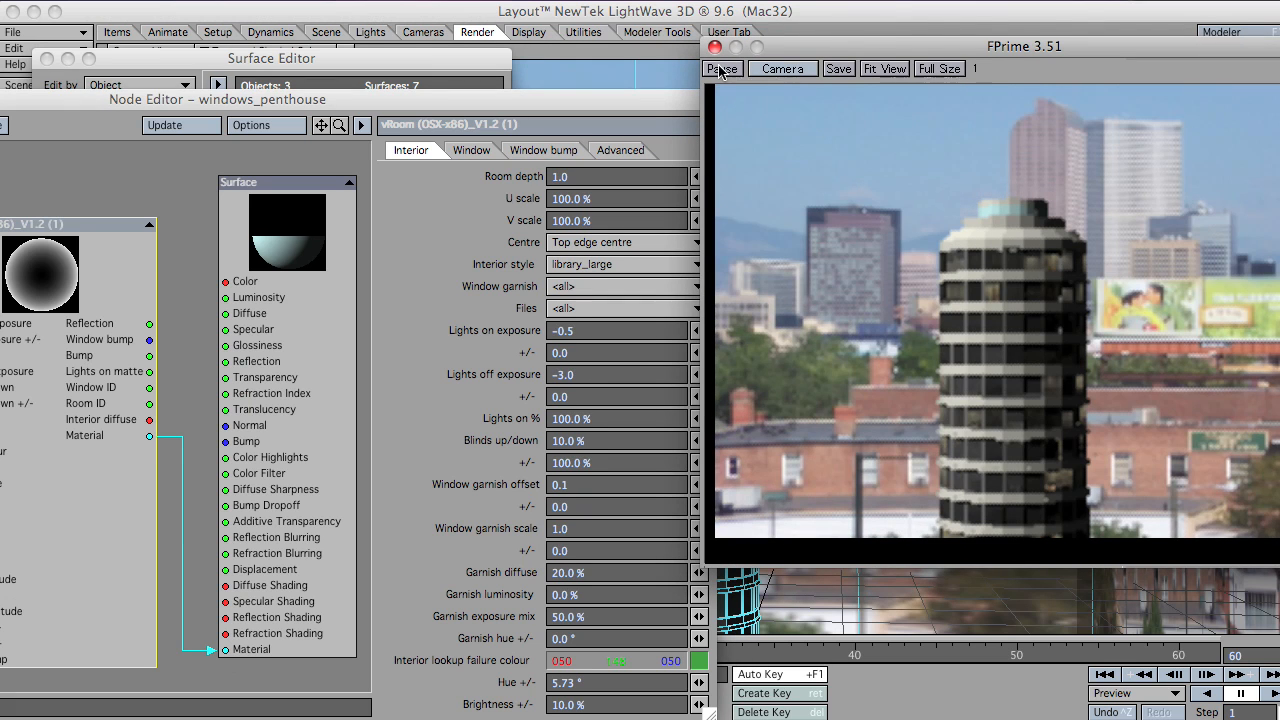
{"action": "left_click", "coordinate": [722, 68]}
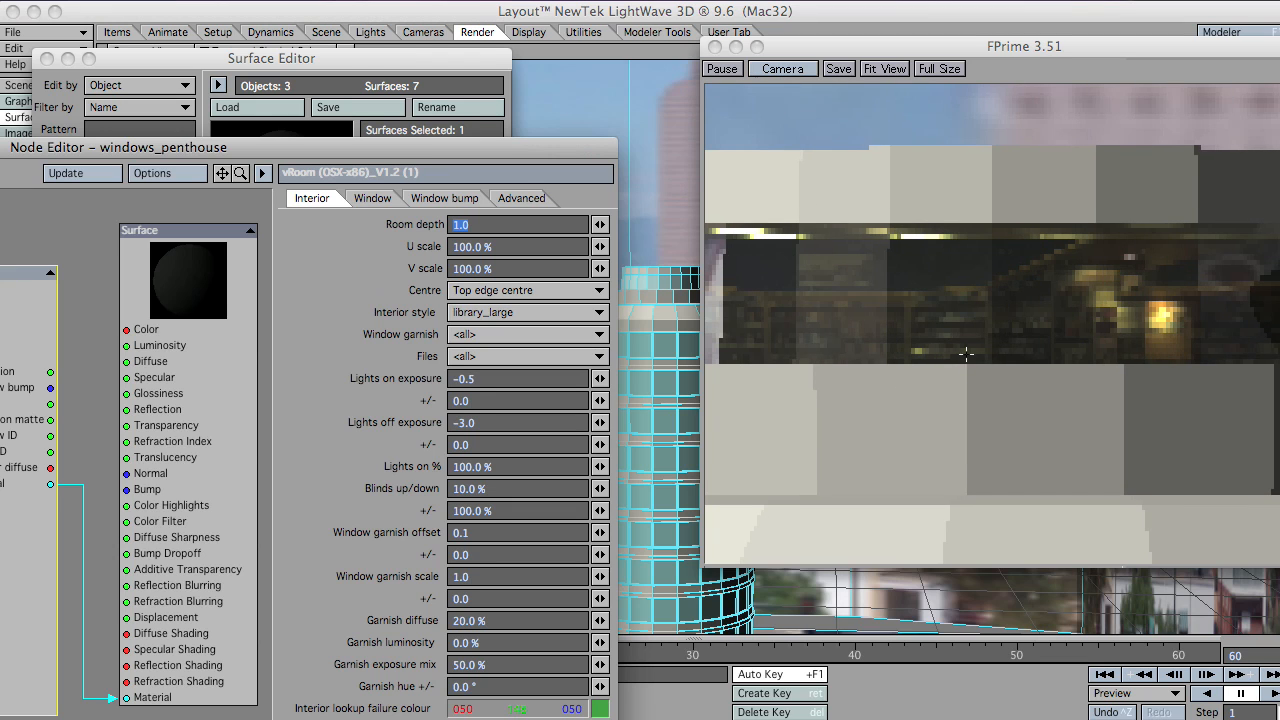
{"action": "mouse_move", "coordinate": [725, 218]}
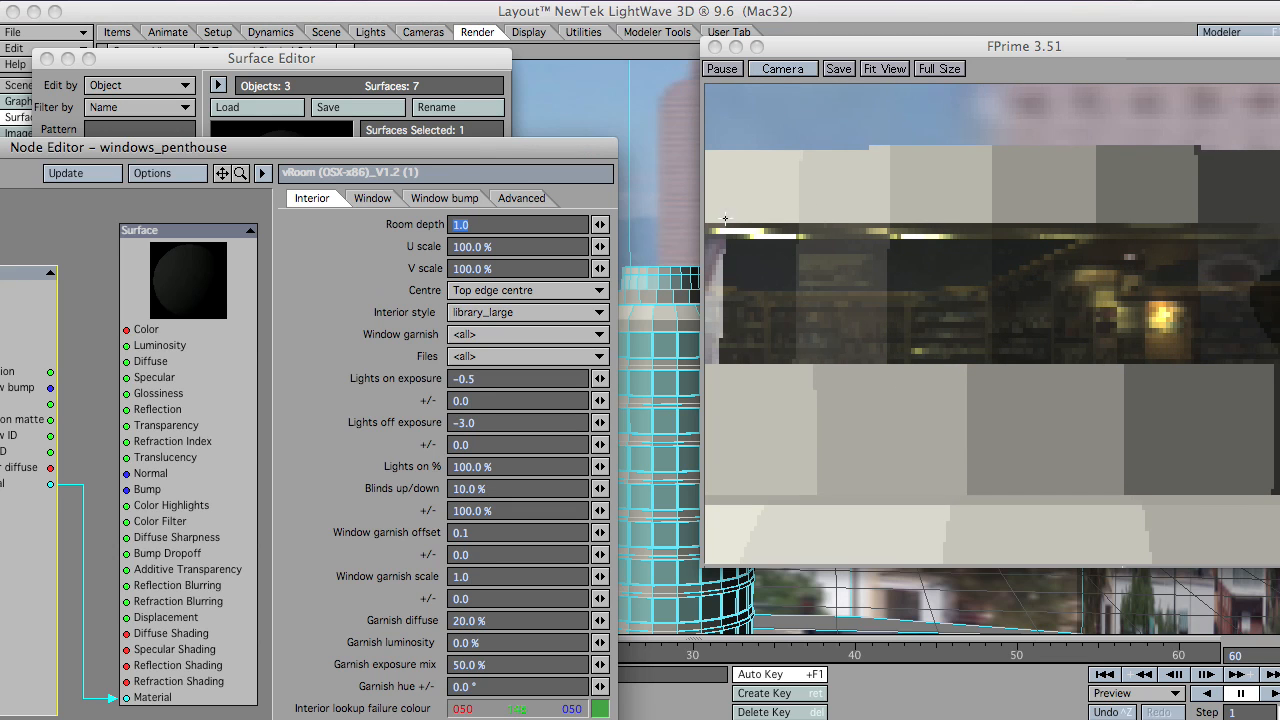
- Tint the penthouse window glass warm pale yellow (R255 G237 B177)
{"action": "left_click", "coordinate": [372, 198]}
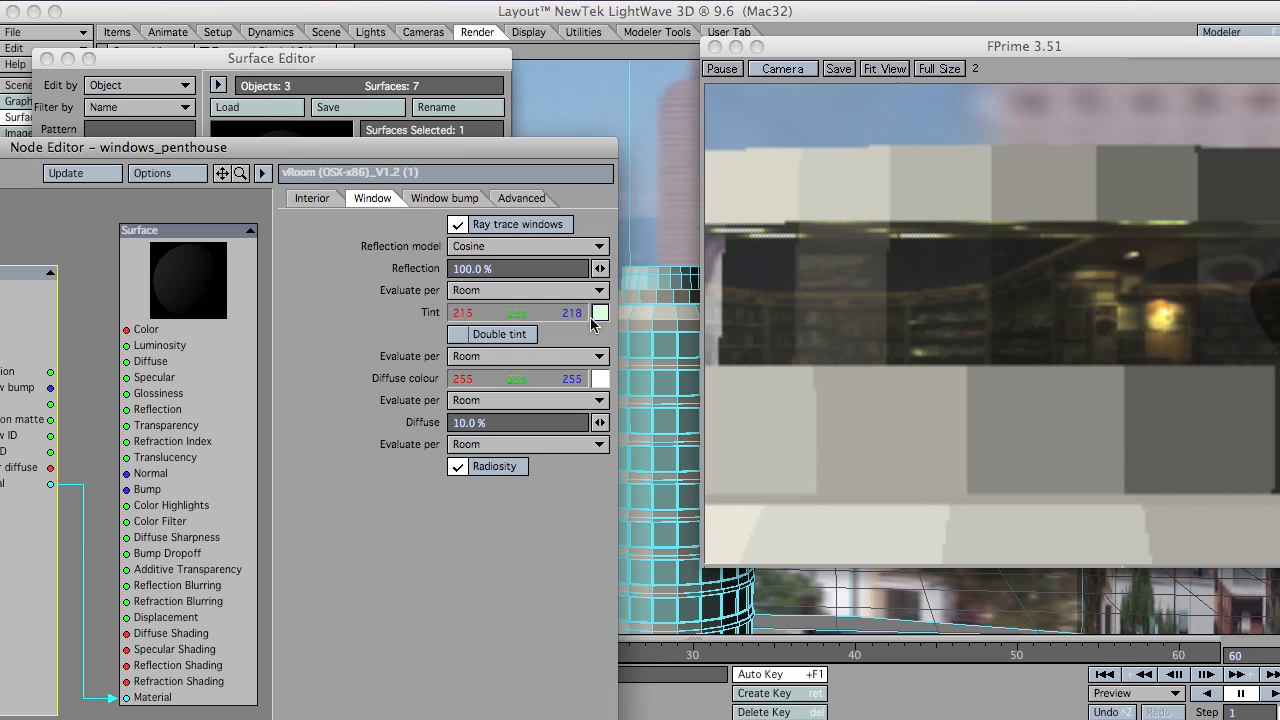
{"action": "left_click", "coordinate": [599, 313]}
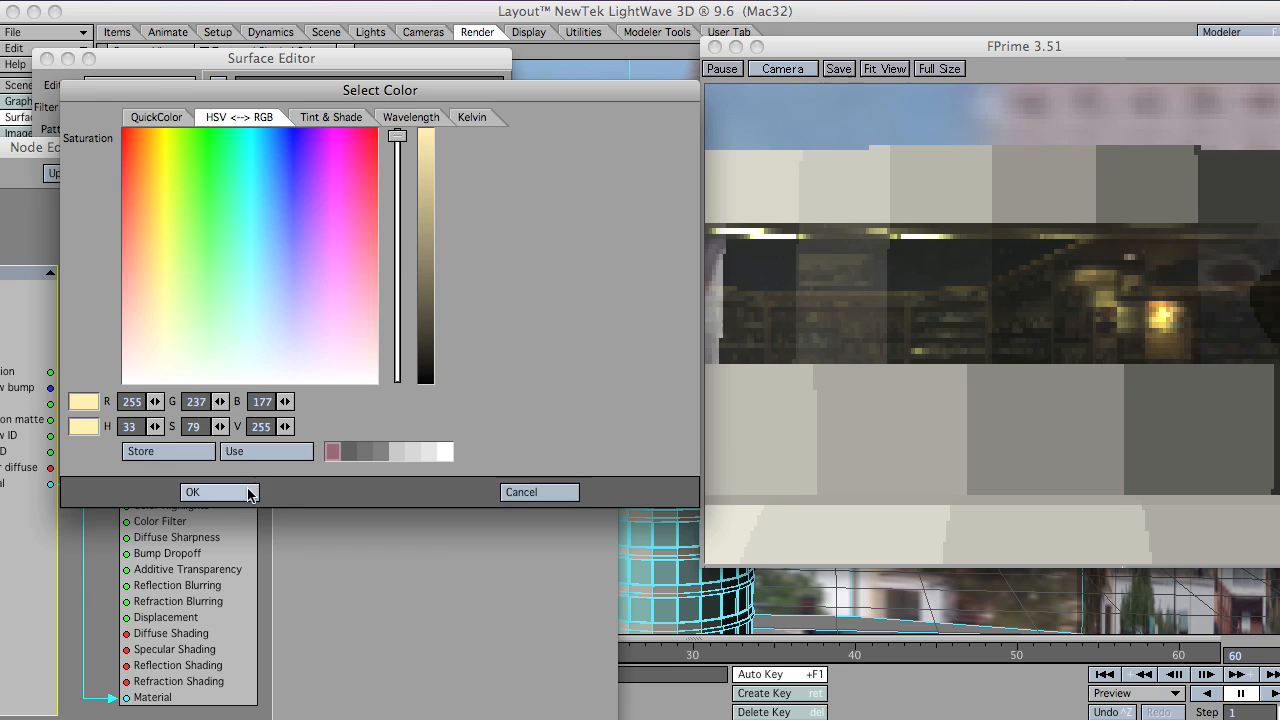
{"action": "left_click", "coordinate": [192, 492]}
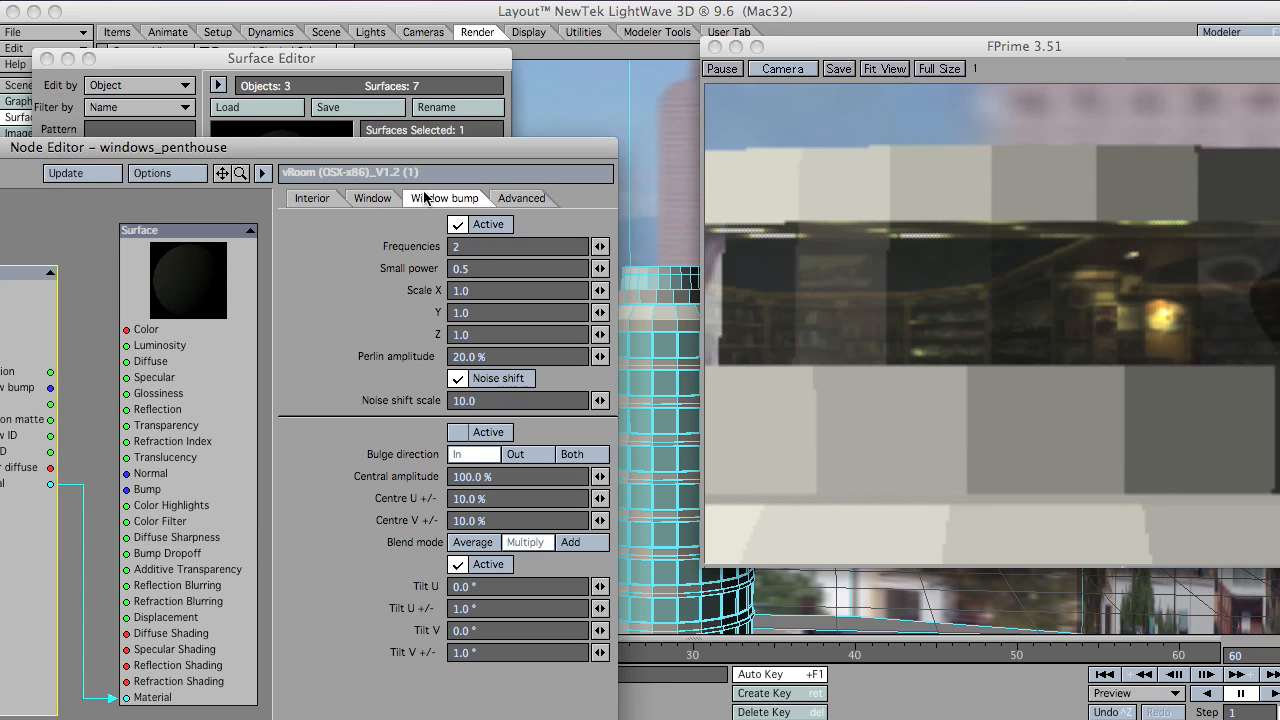